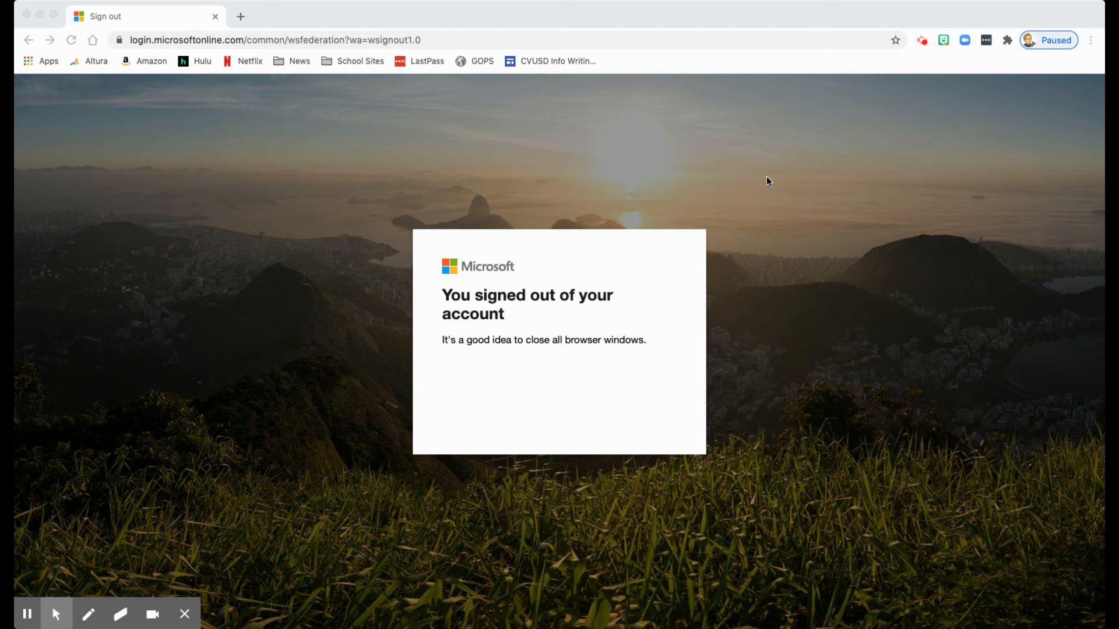
mouse_move(774, 184)
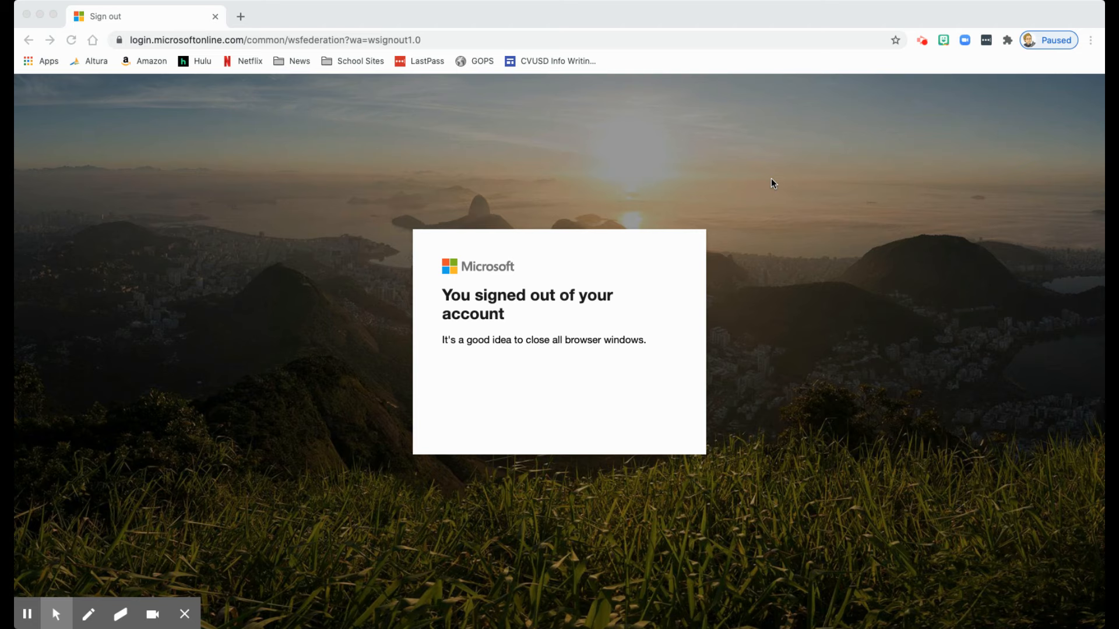
mouse_move(737, 179)
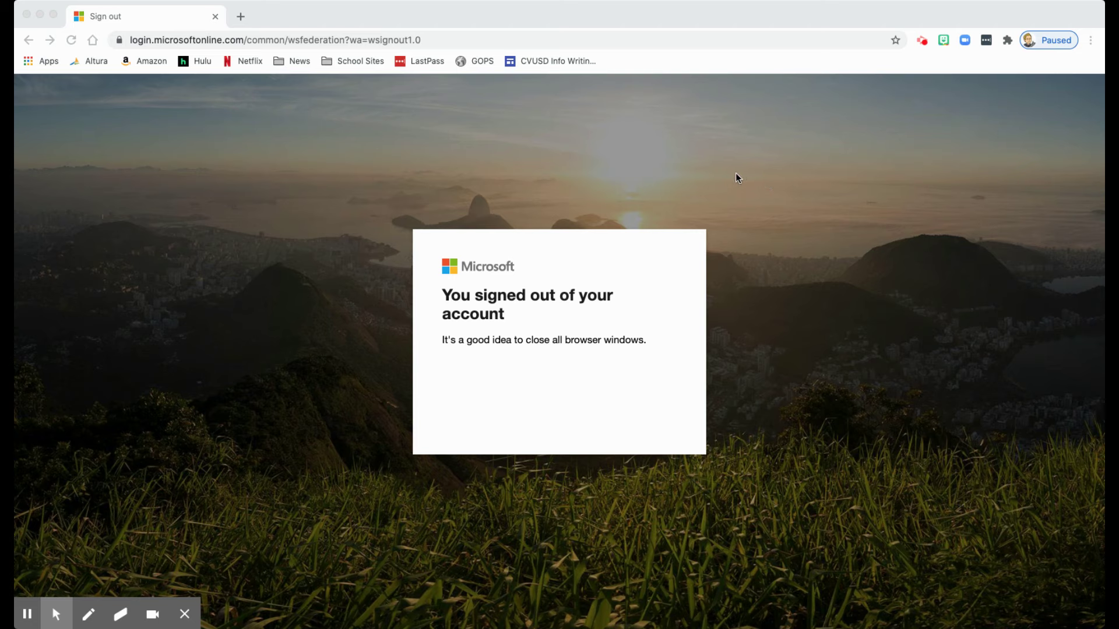
mouse_move(444, 48)
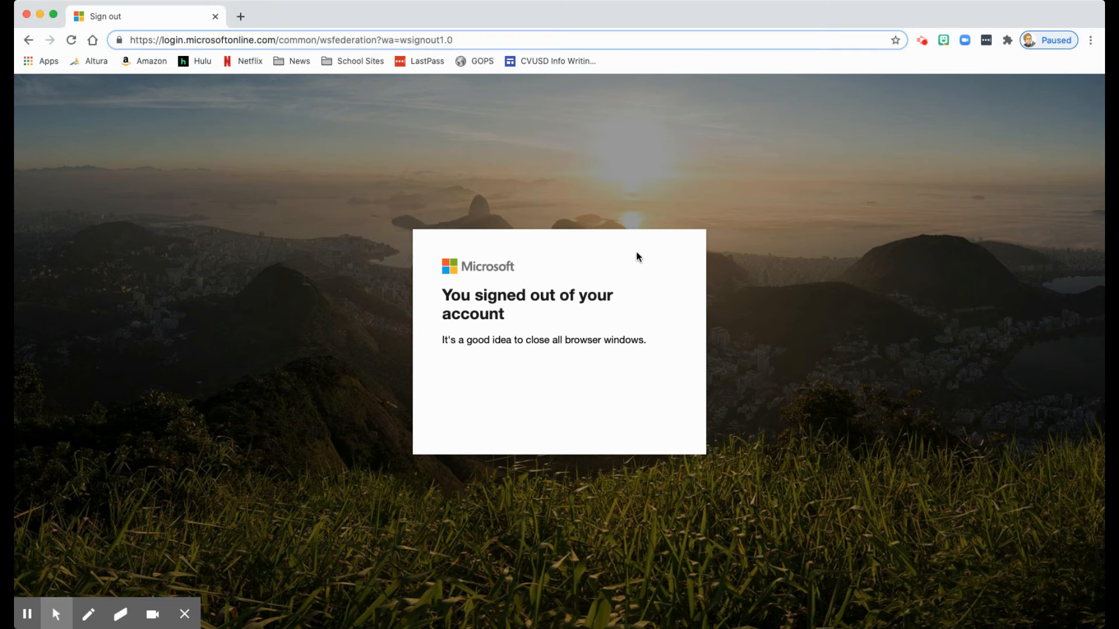
mouse_move(571, 254)
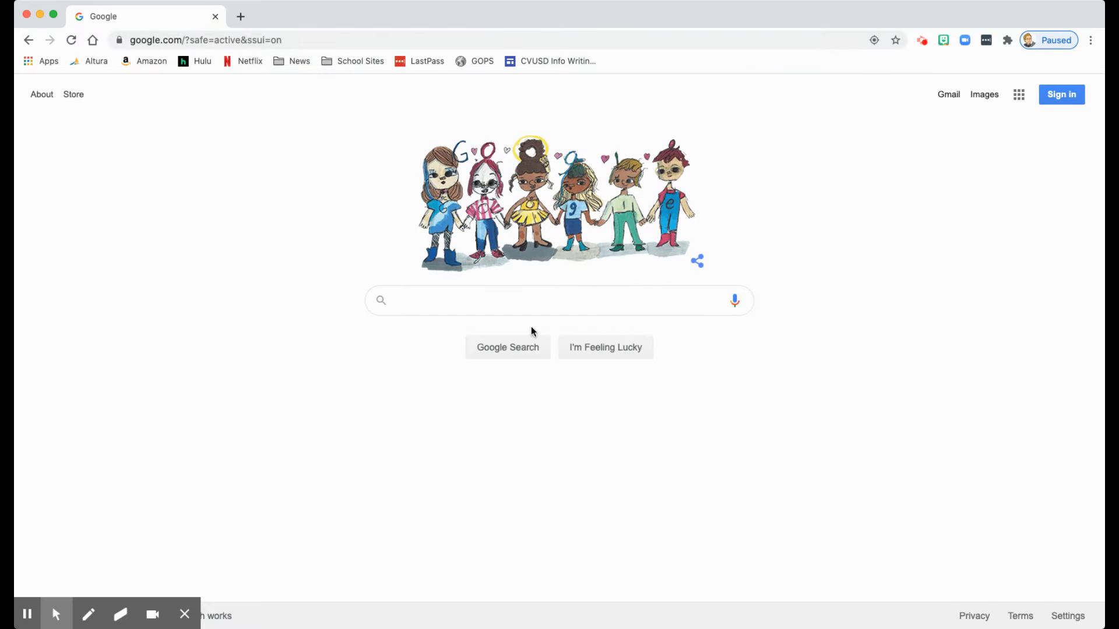
mouse_move(1089, 93)
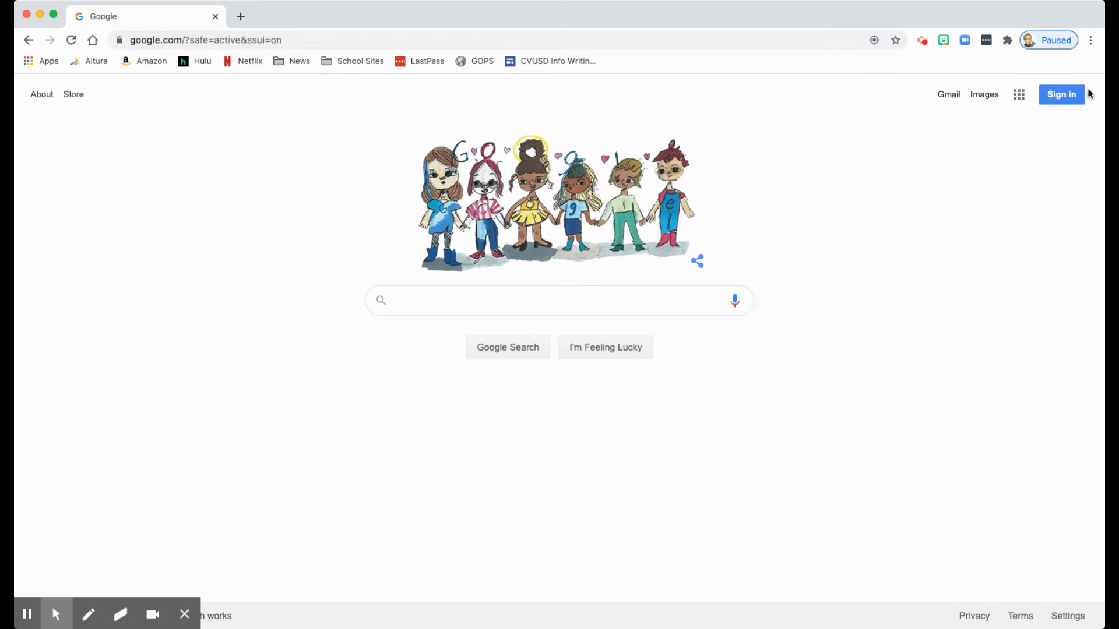
mouse_move(1085, 88)
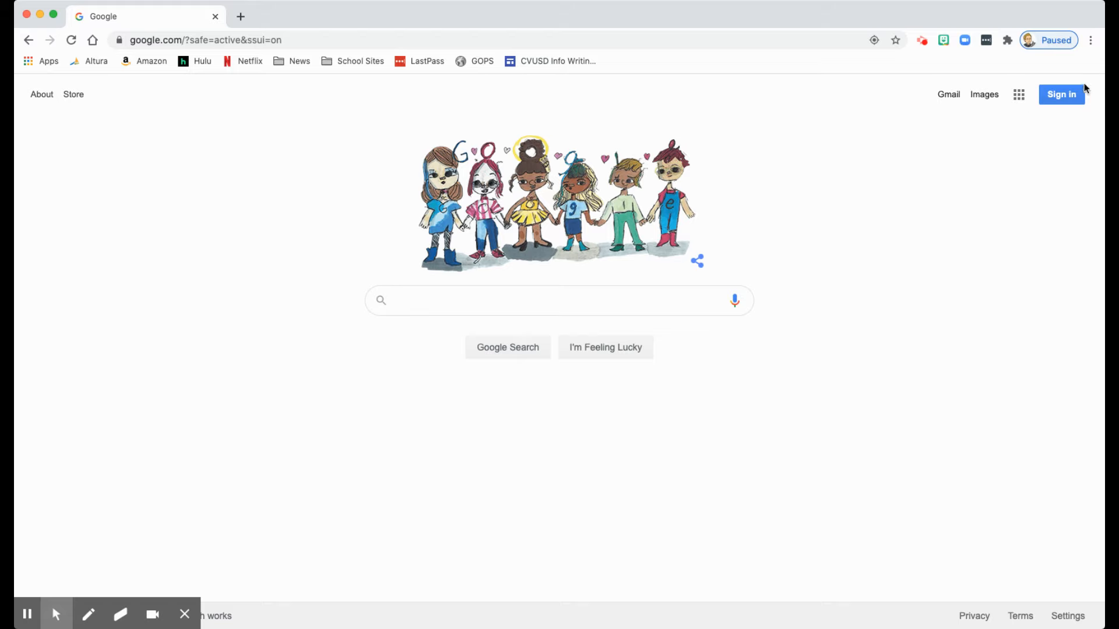
mouse_move(1061, 103)
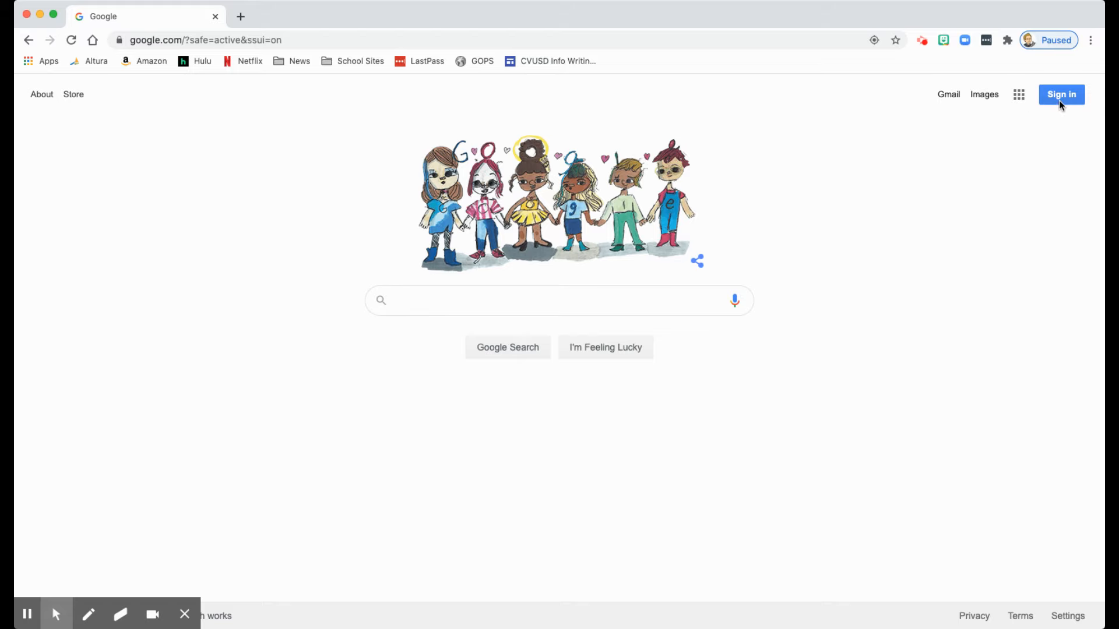
Step: Start signing in to a Google account from the Google home page
left_click(1061, 94)
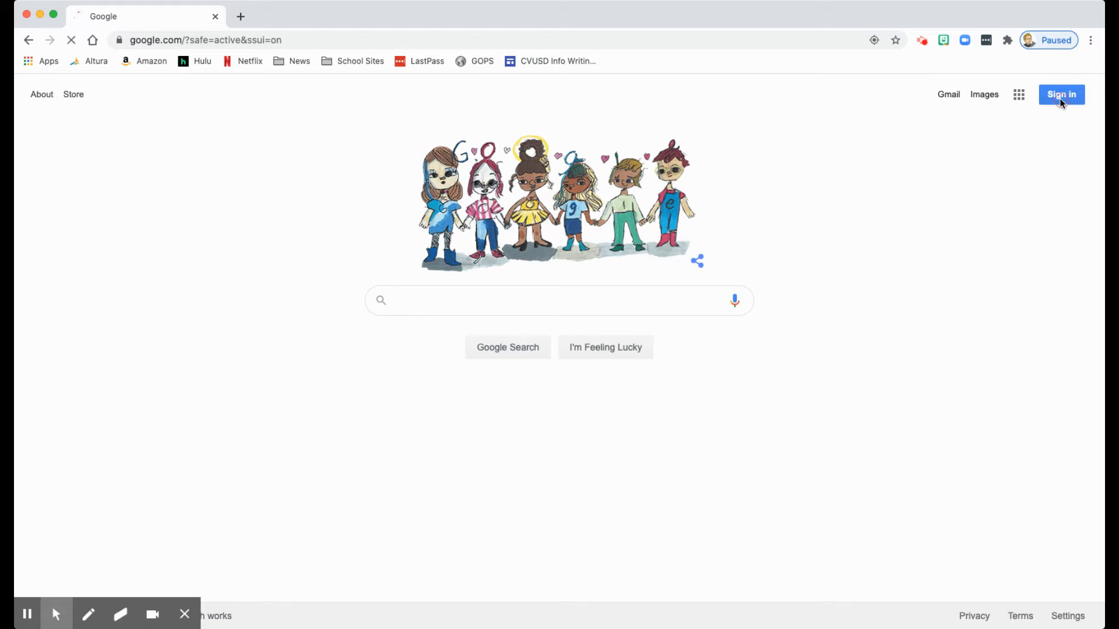
Step: Choose 'Use another account' instead of the accounts already listed
left_click(1061, 93)
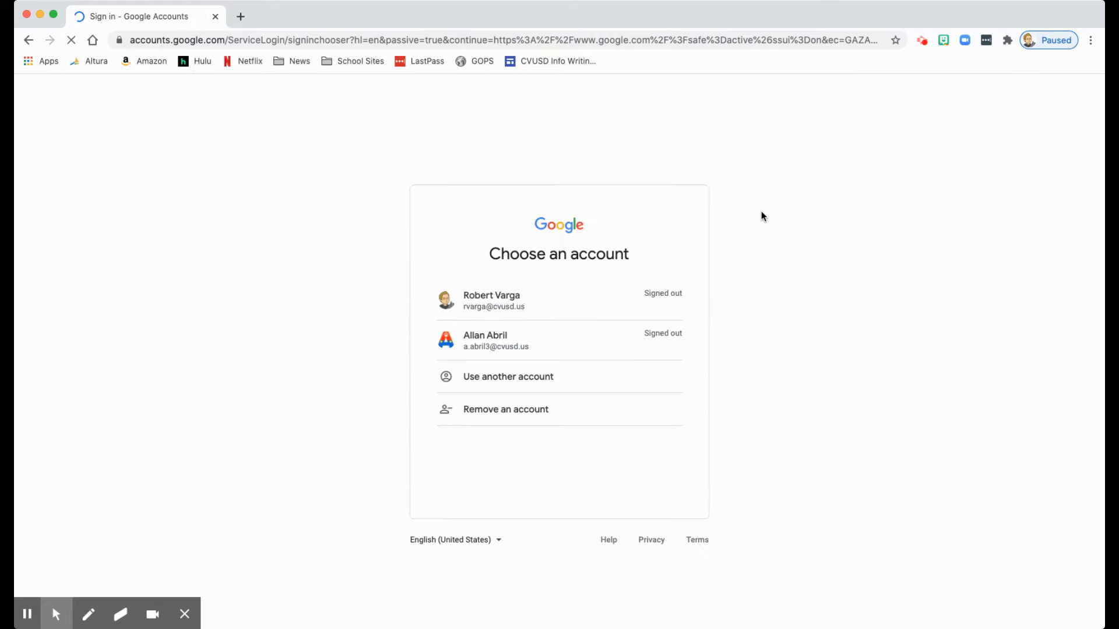
mouse_move(521, 254)
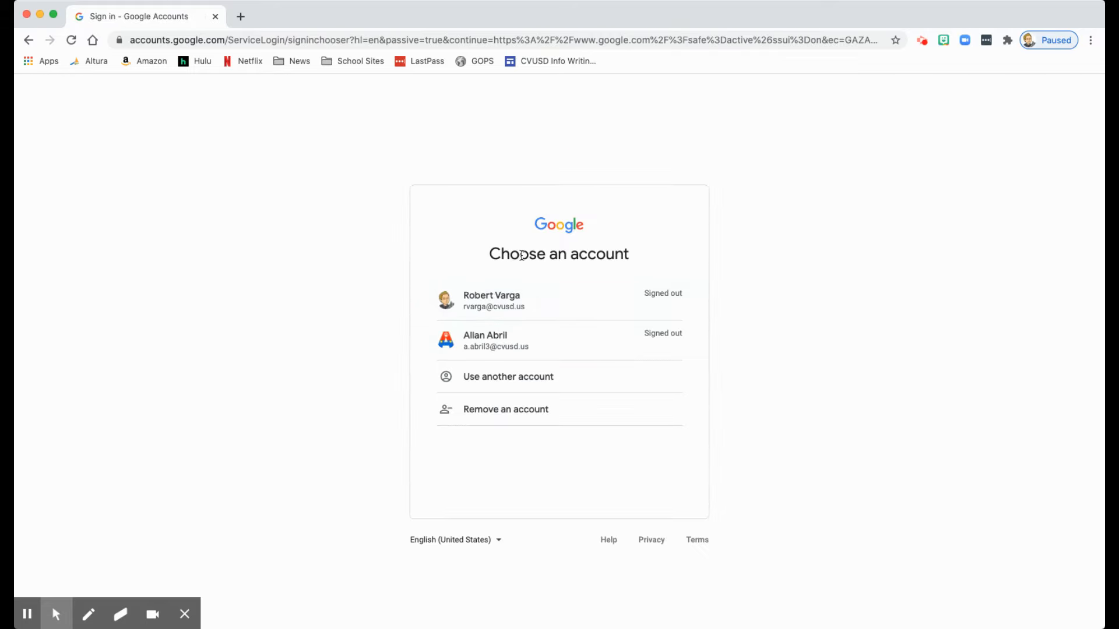
mouse_move(514, 301)
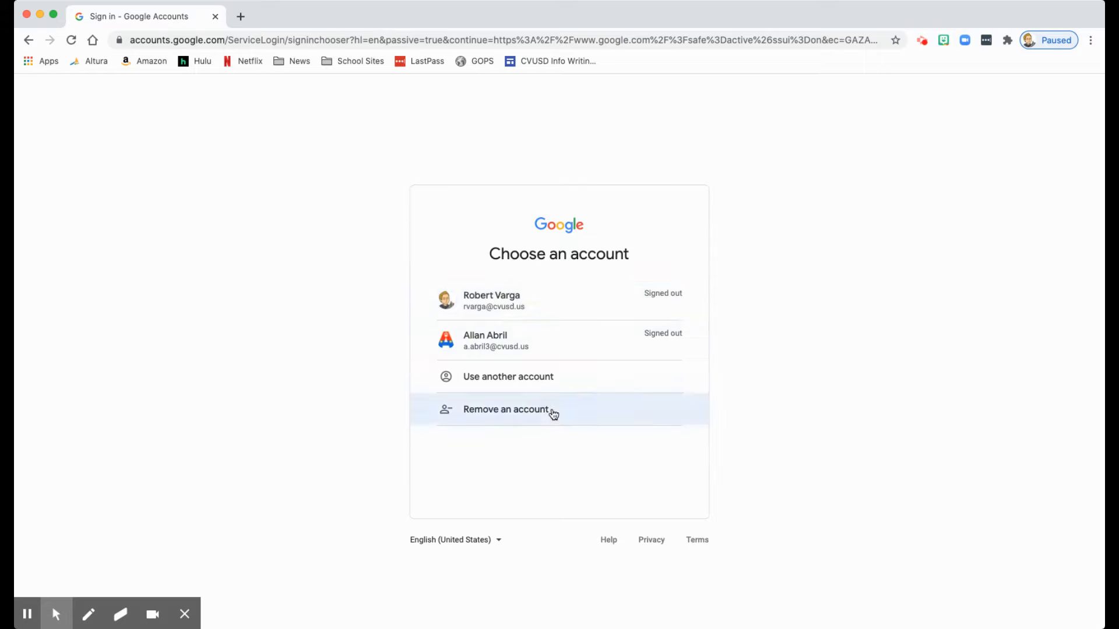
mouse_move(522, 381)
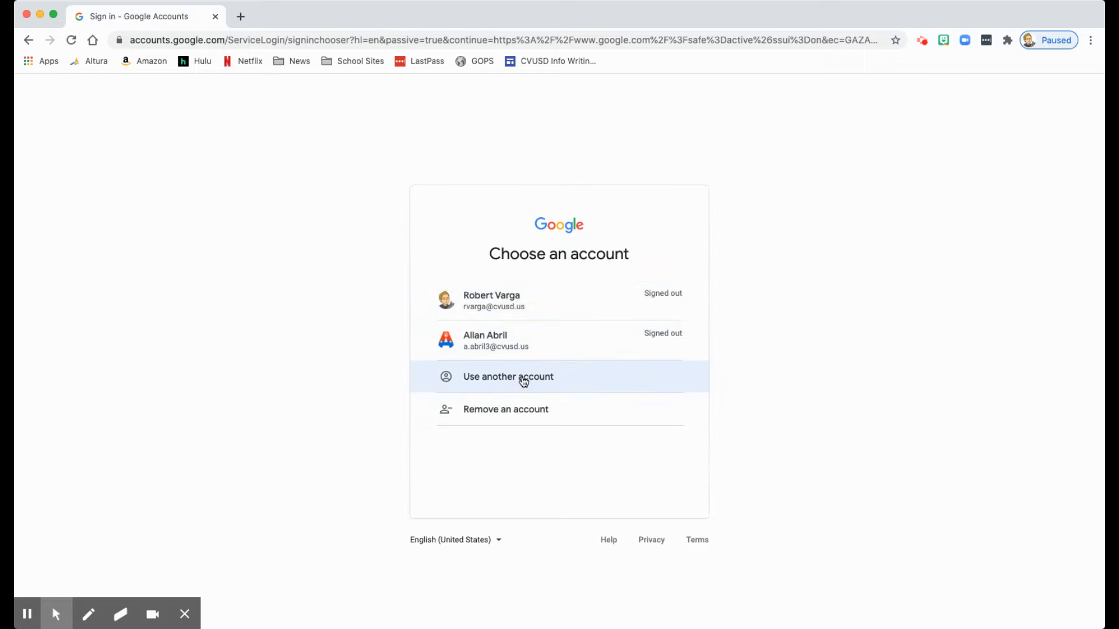
left_click(508, 377)
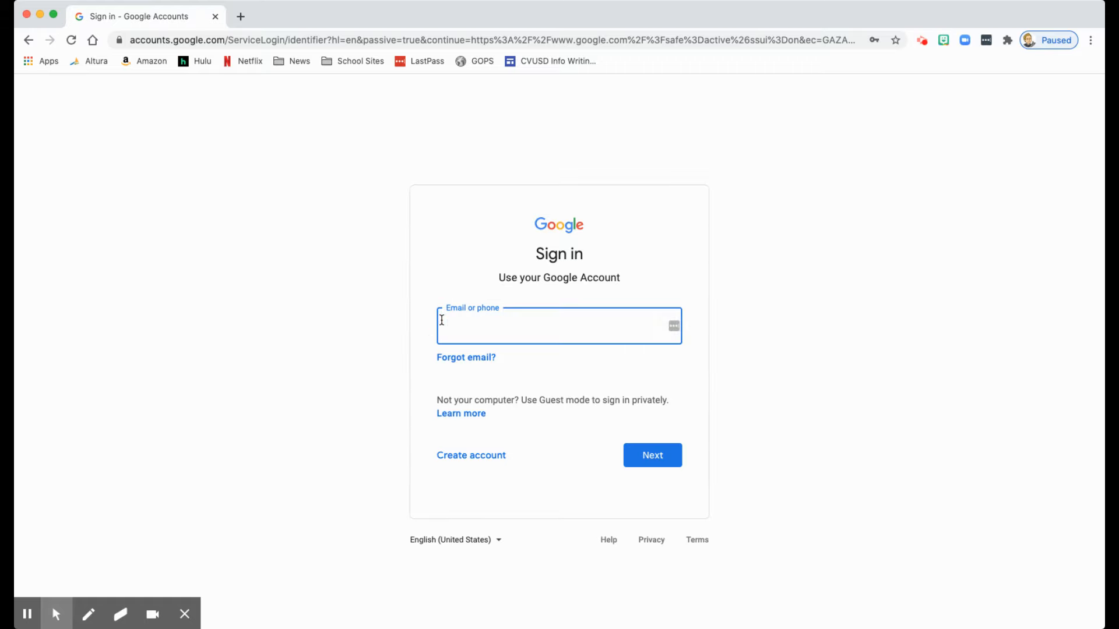
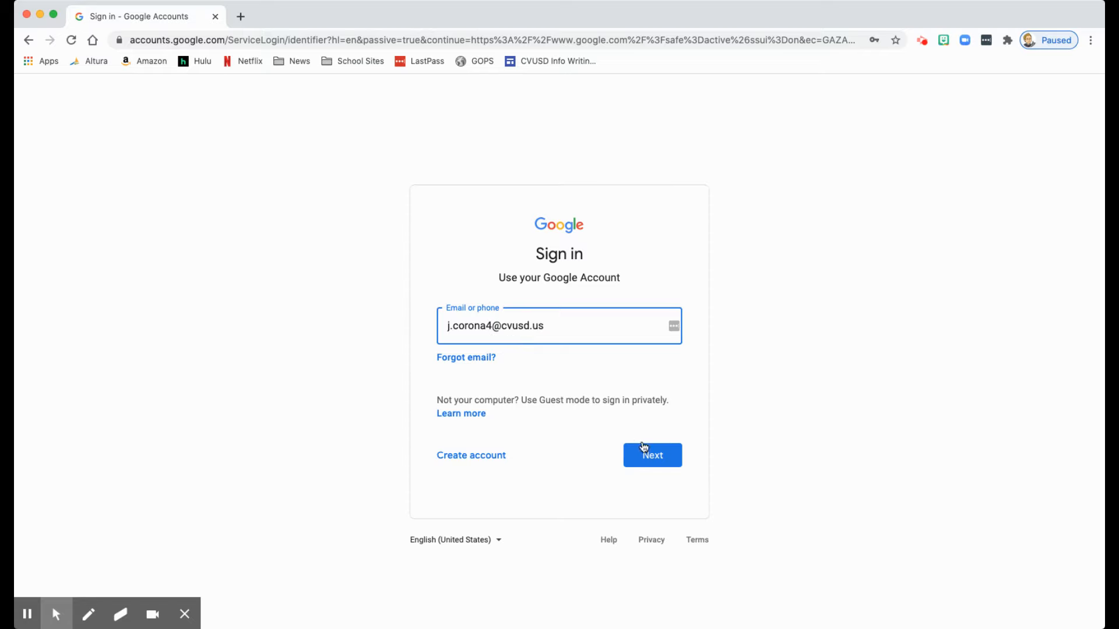
left_click(651, 455)
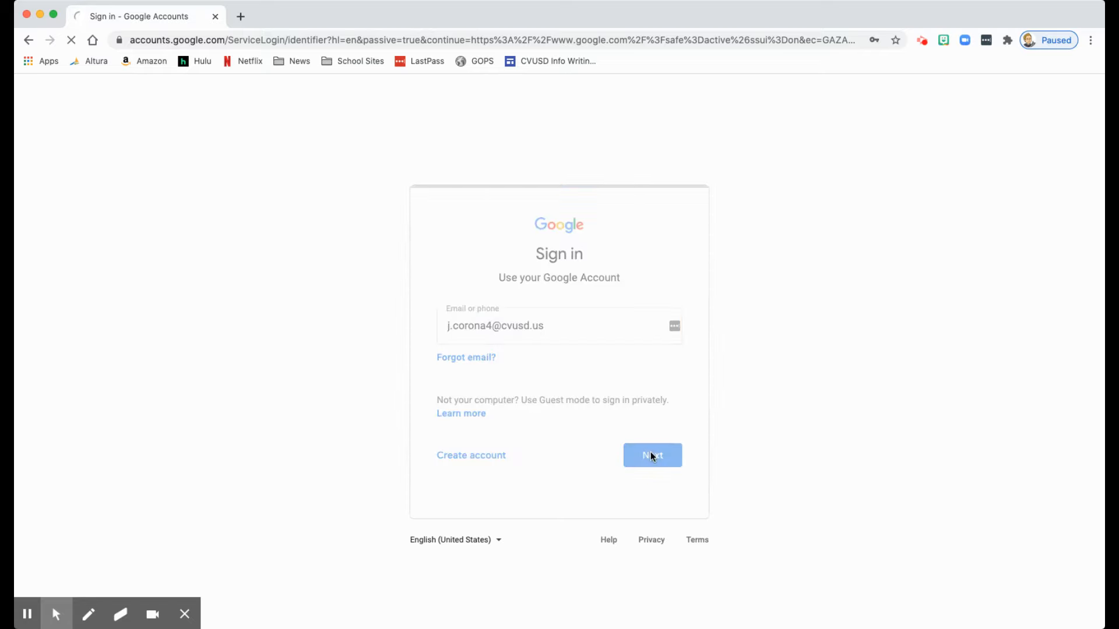
left_click(651, 455)
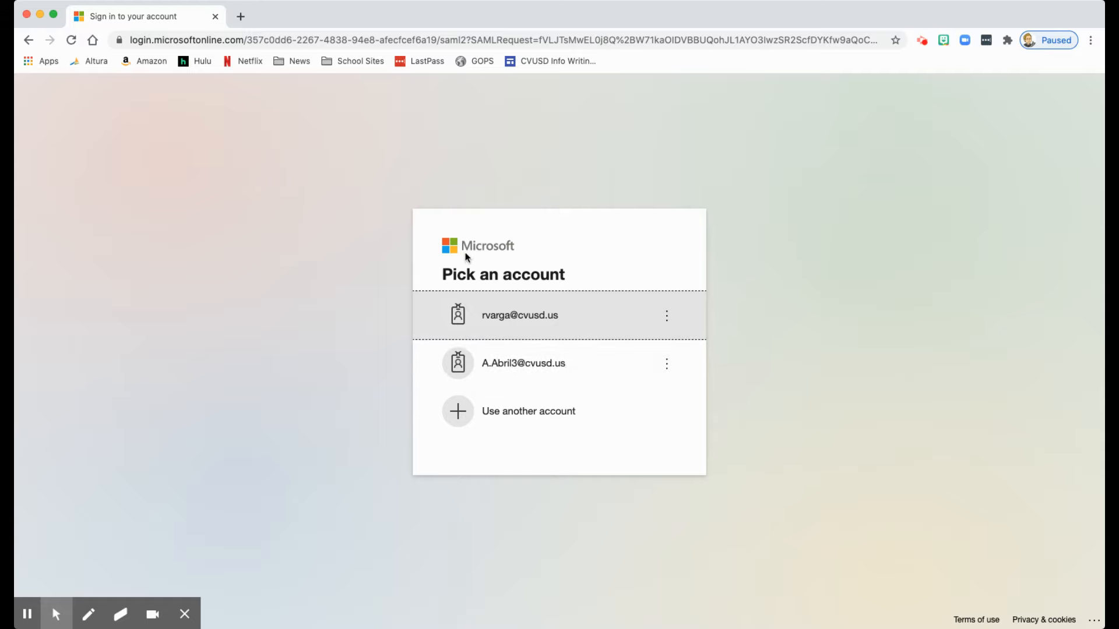
mouse_move(537, 342)
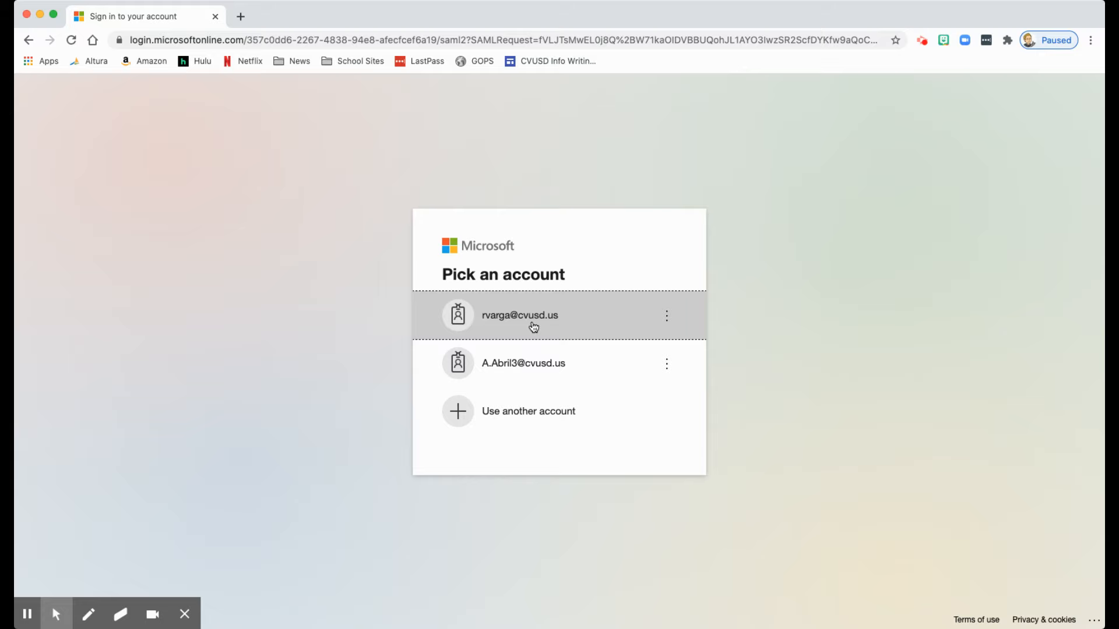
mouse_move(528, 411)
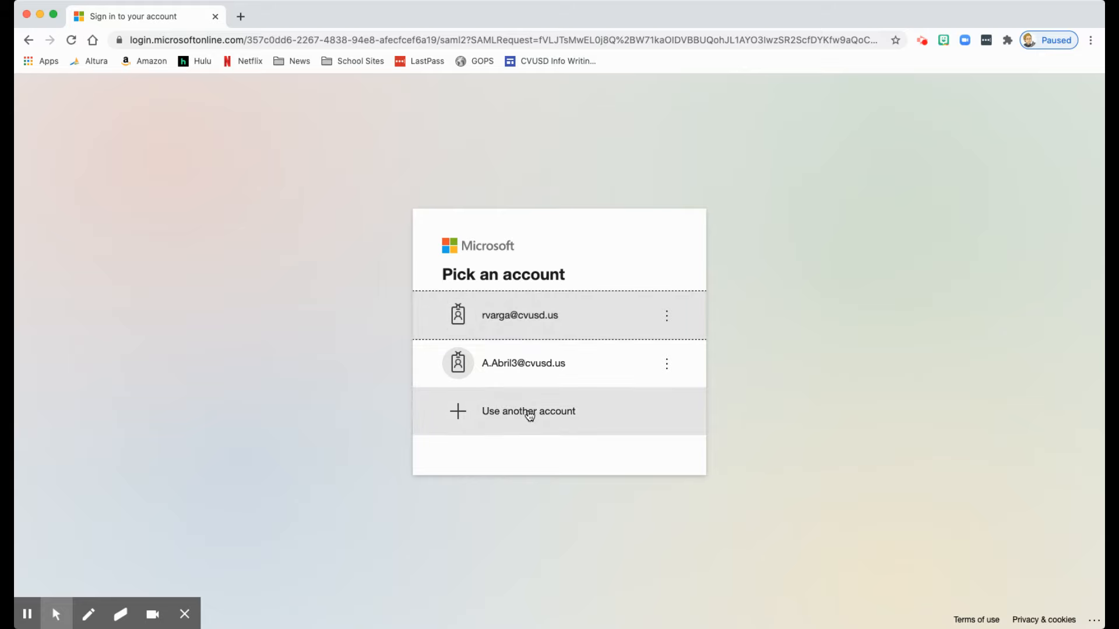
left_click(519, 314)
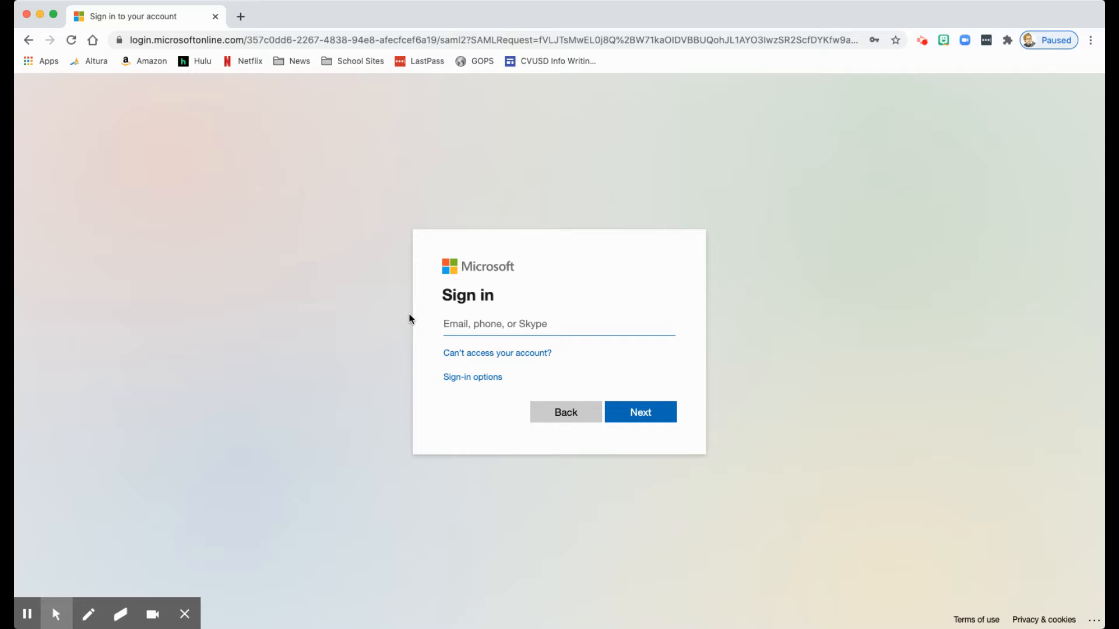
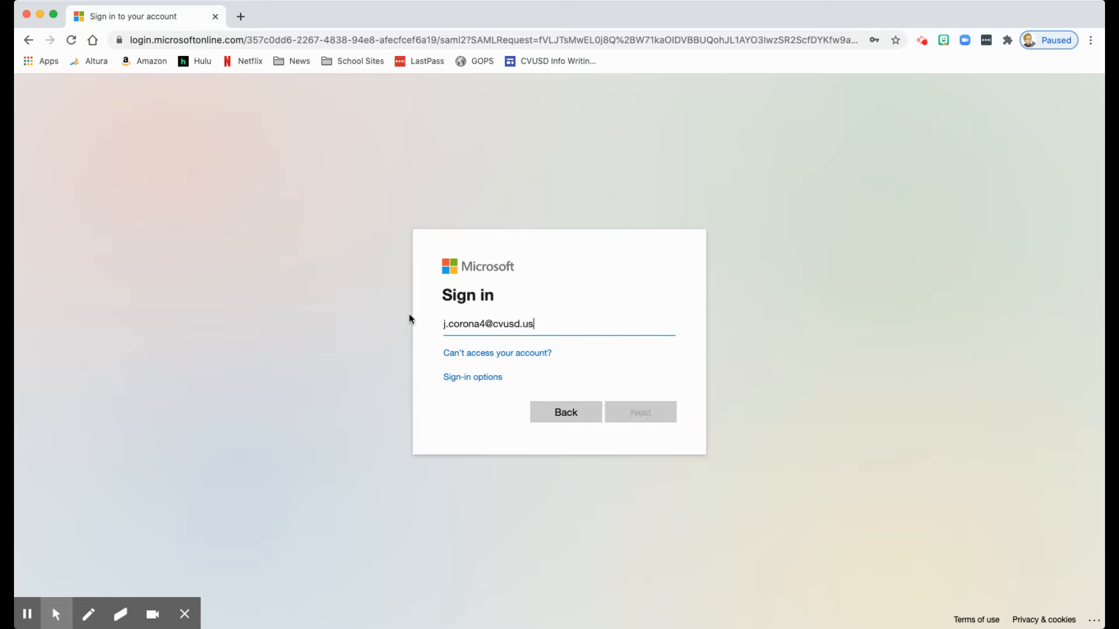
left_click(640, 412)
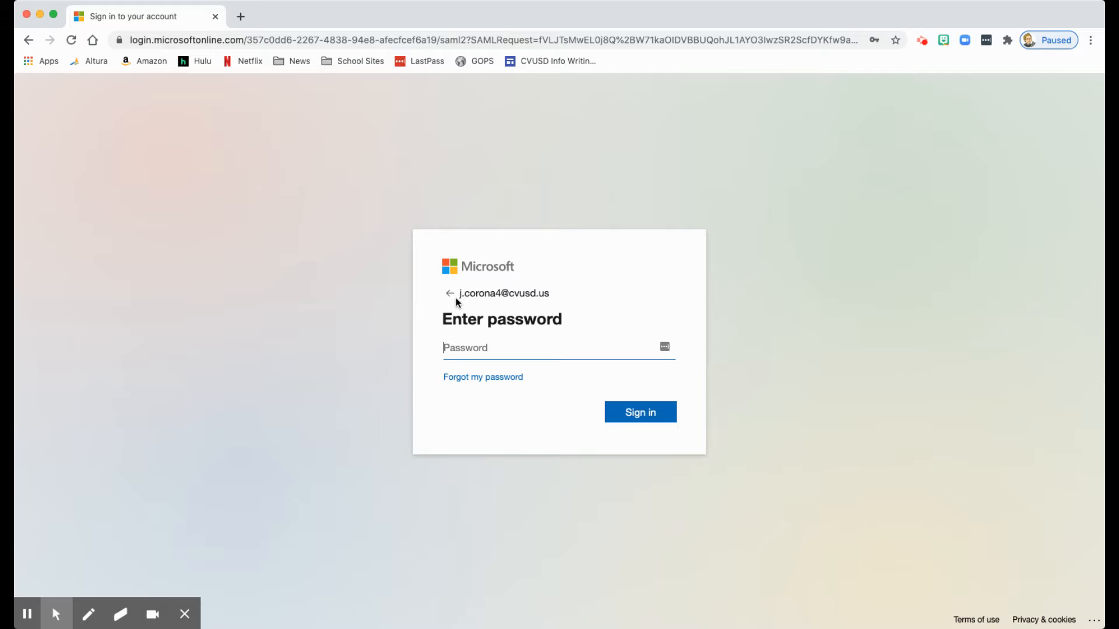
Step: Enter the password, sign in, and confirm the account on Google's verification page
type("•")
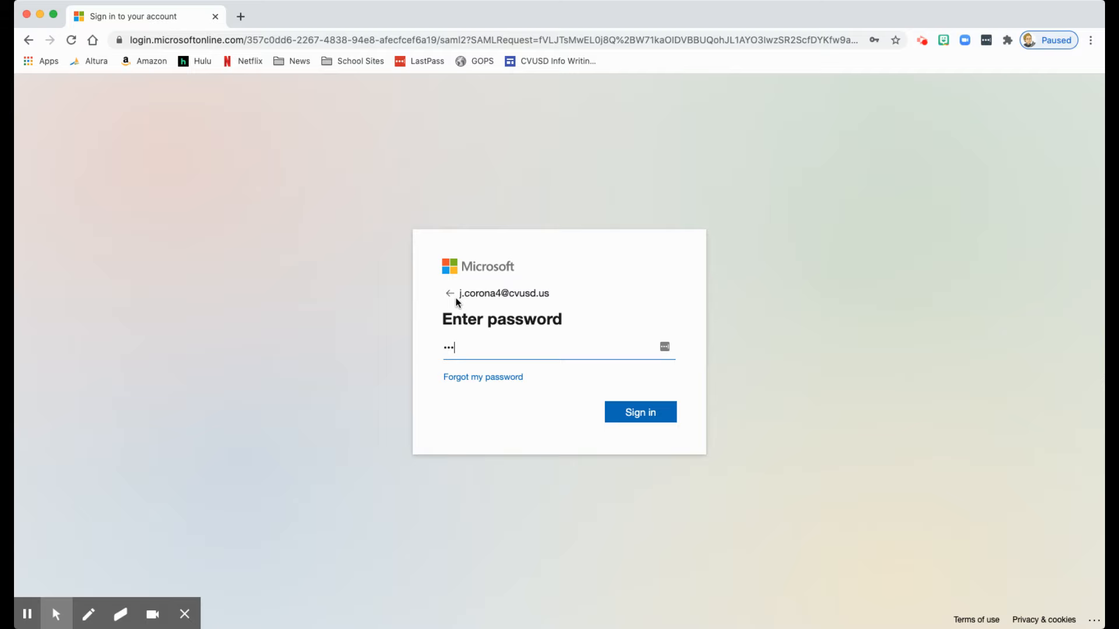
type("•")
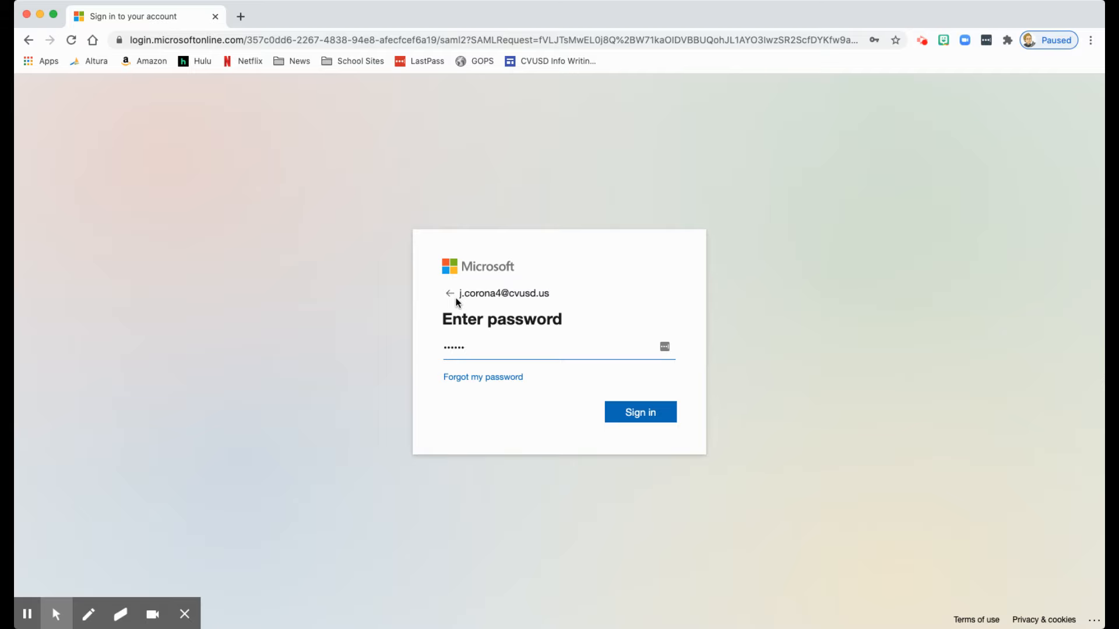
type("••")
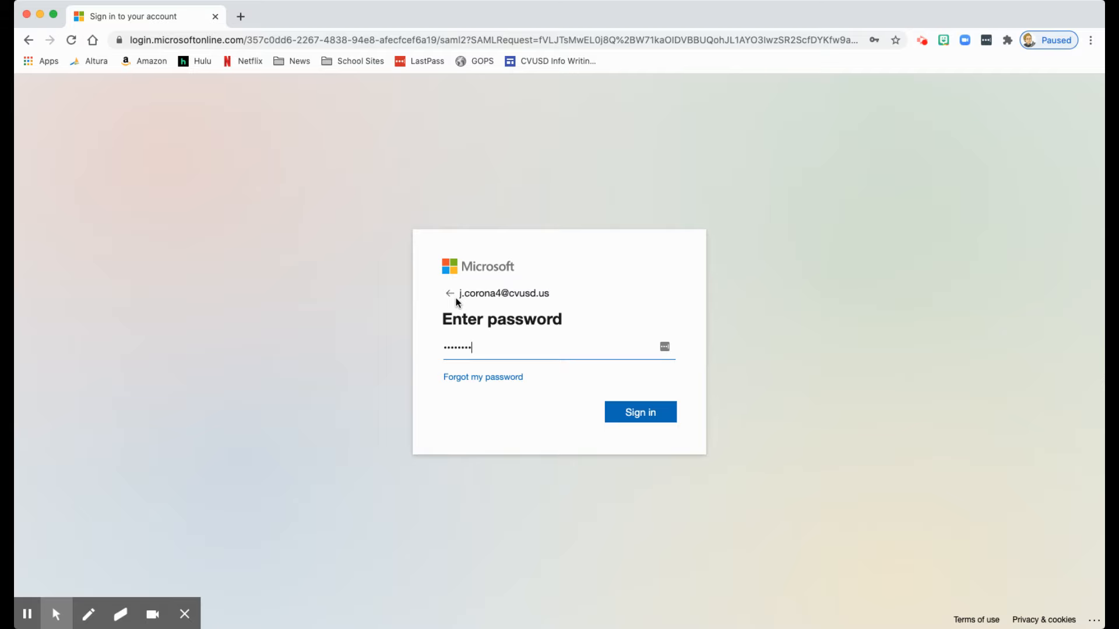
type("•")
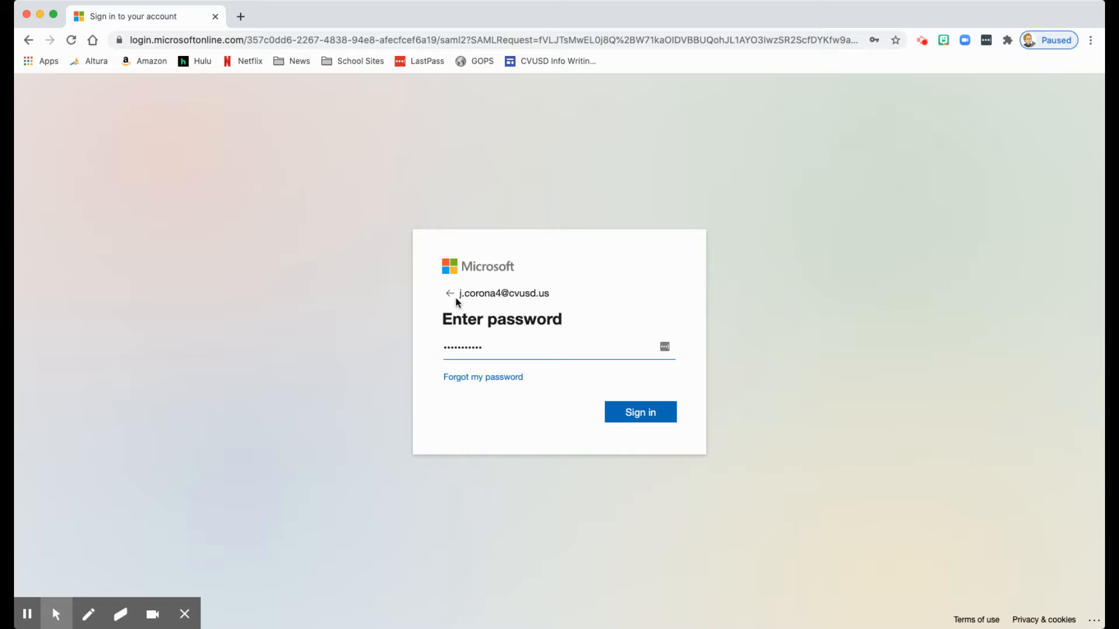
left_click(640, 412)
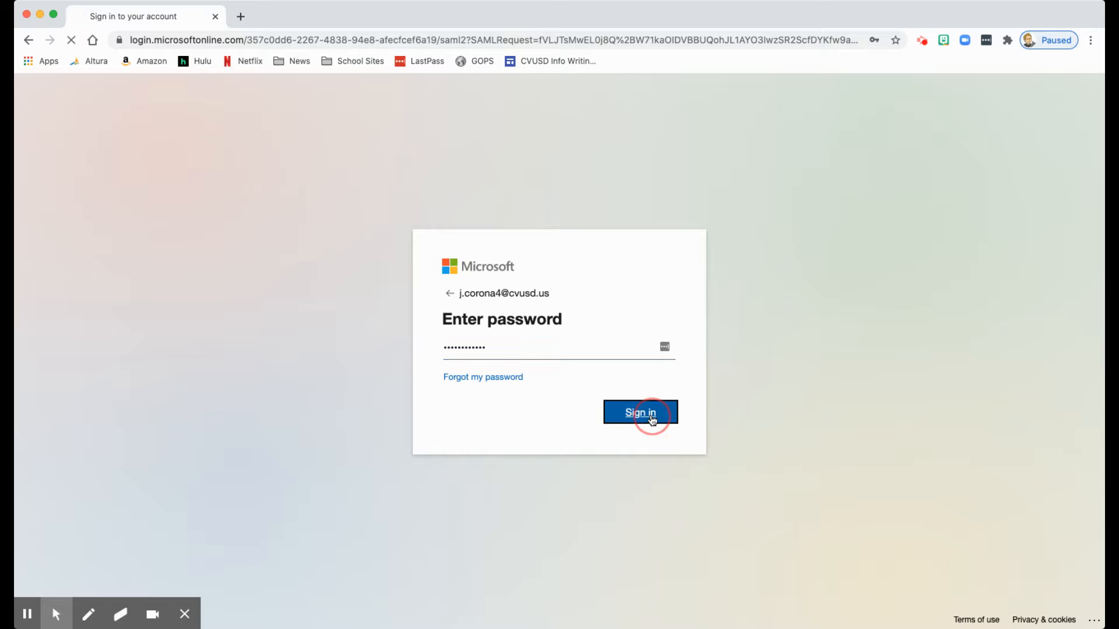
left_click(639, 413)
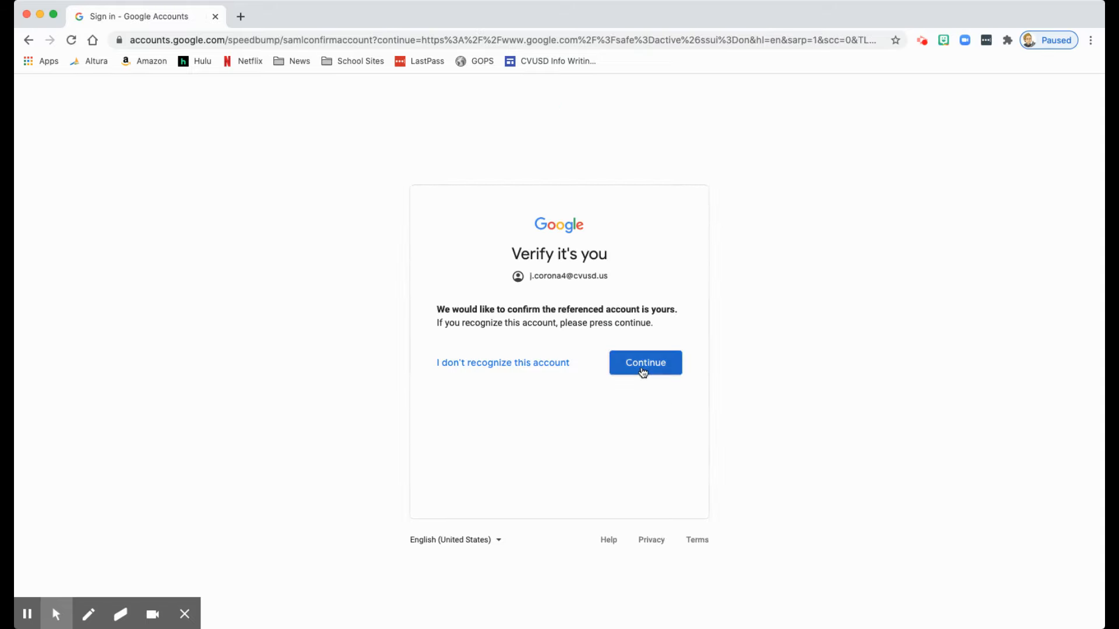
left_click(644, 363)
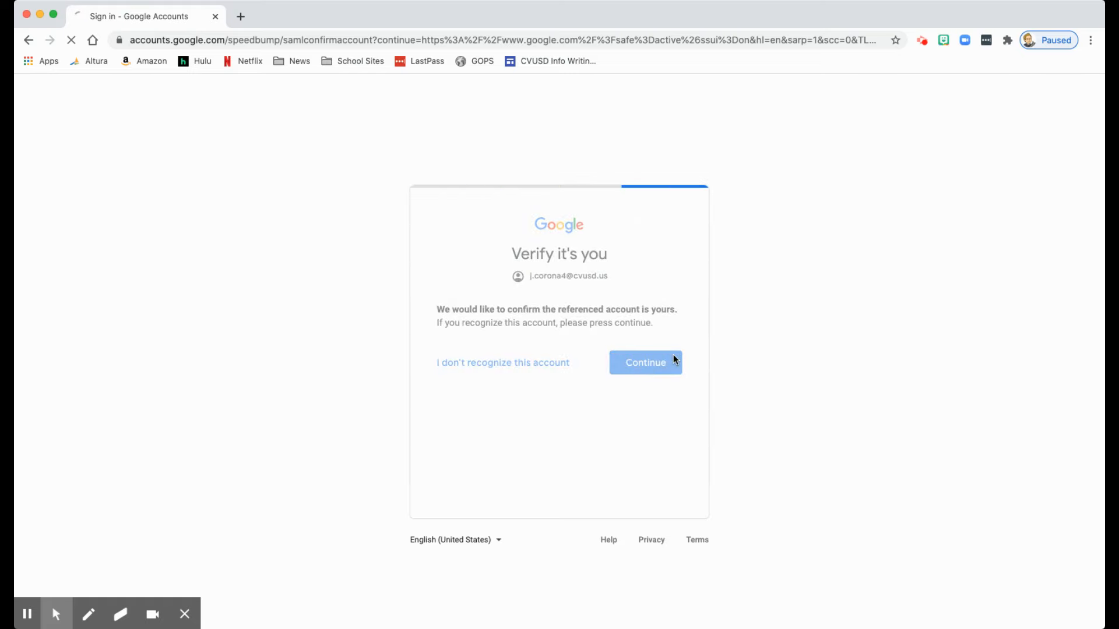
left_click(645, 363)
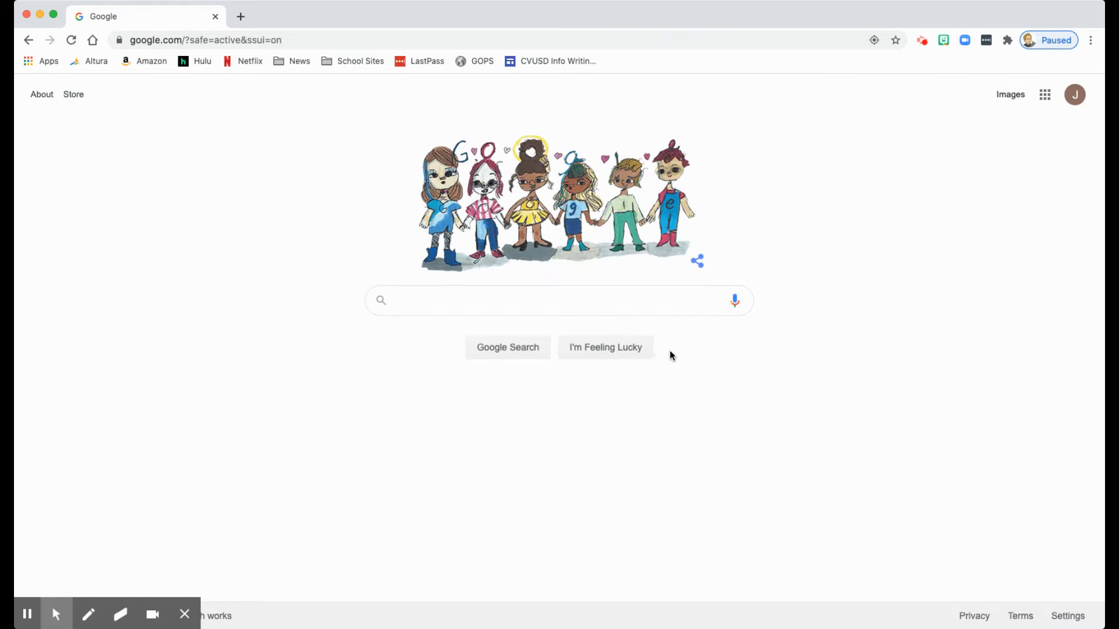
mouse_move(1091, 127)
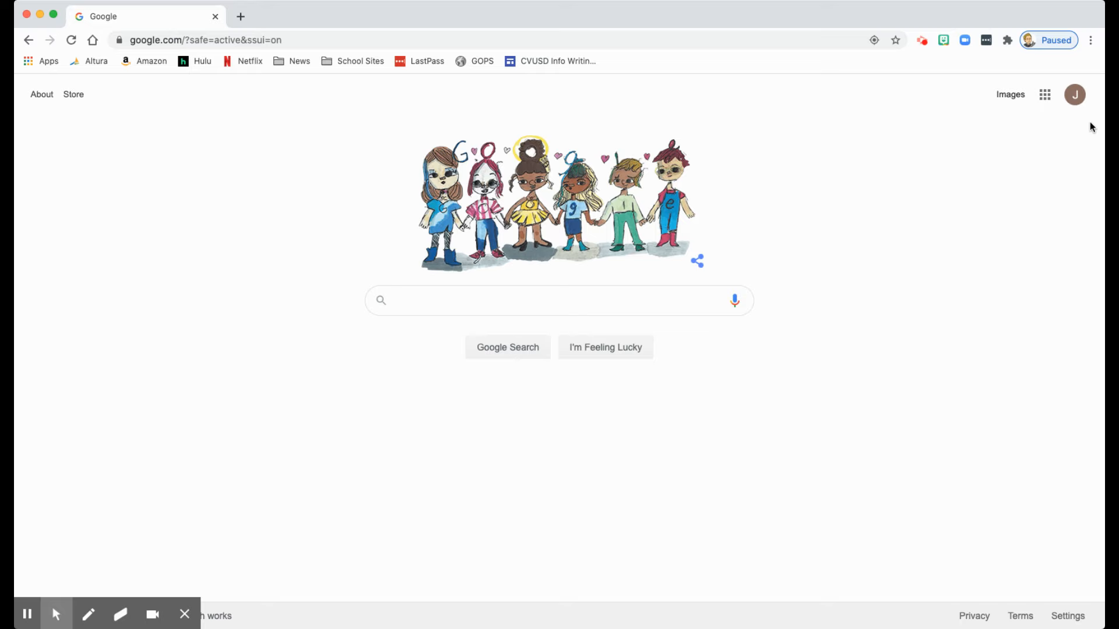
mouse_move(1074, 95)
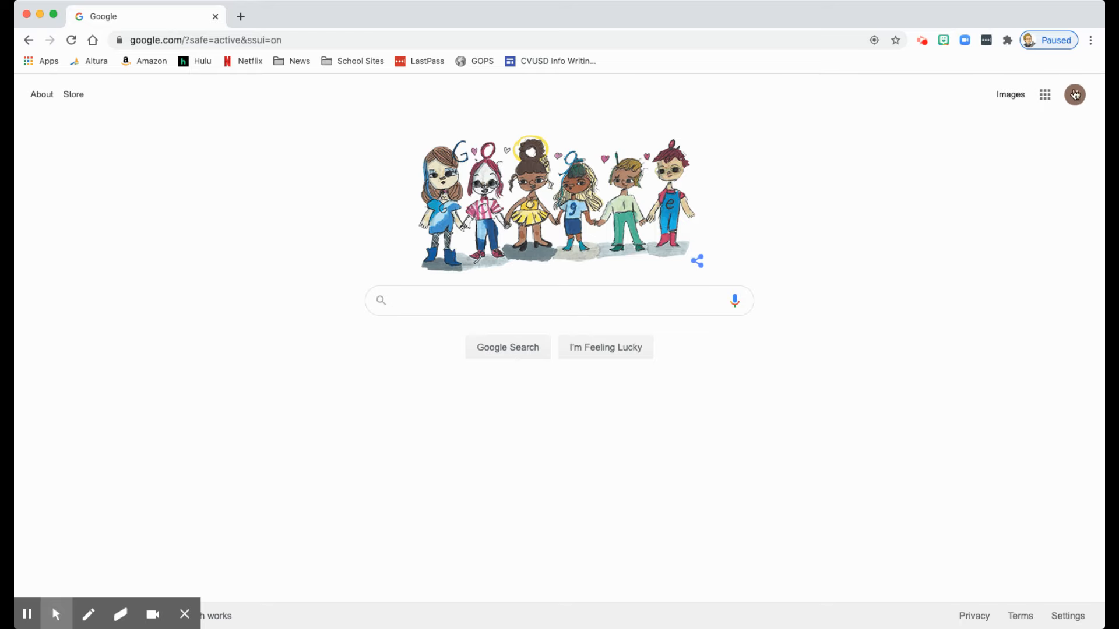
mouse_move(1074, 95)
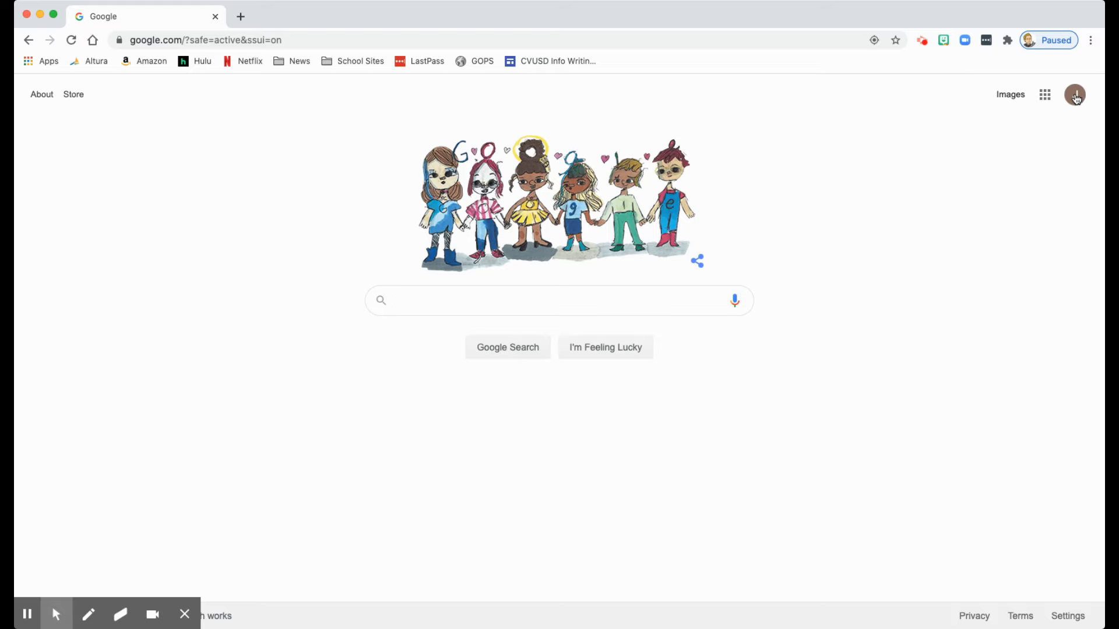
mouse_move(1069, 99)
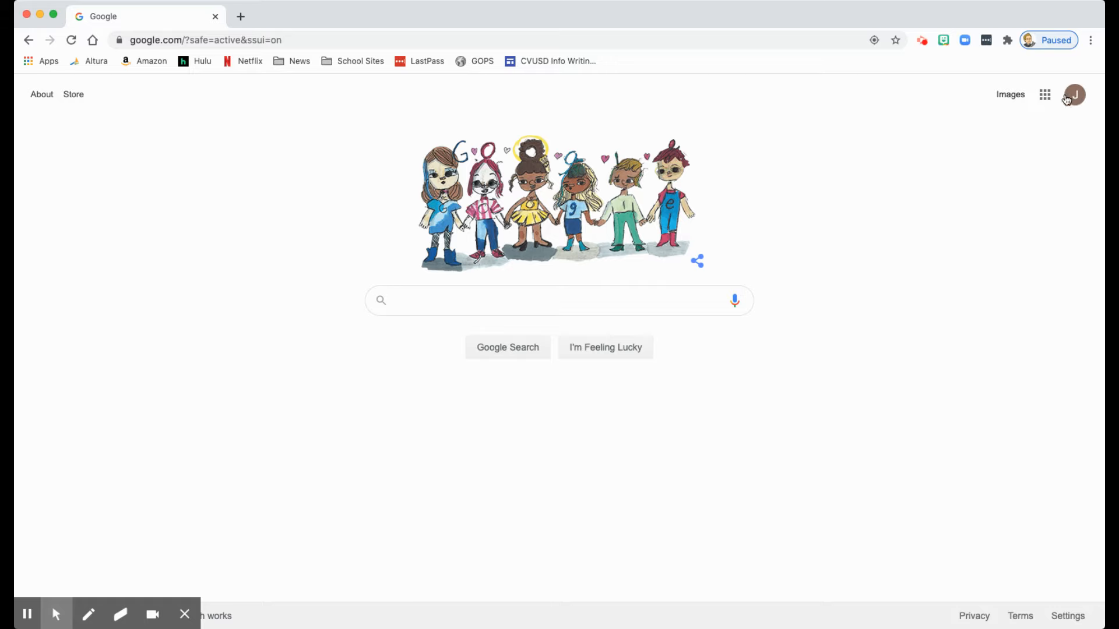
mouse_move(1072, 98)
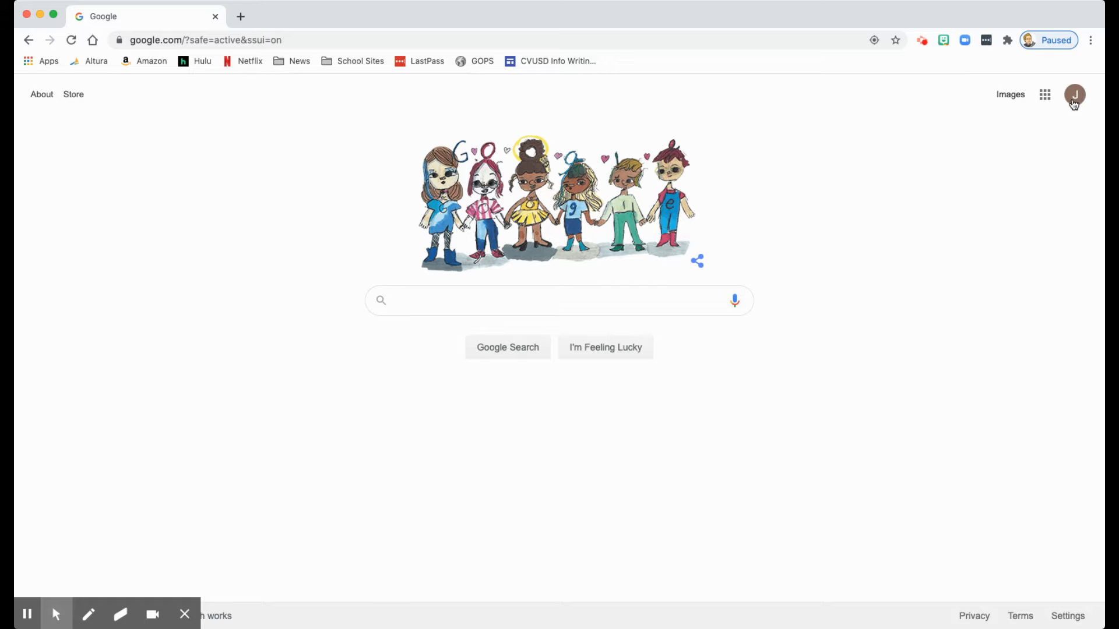
mouse_move(1042, 95)
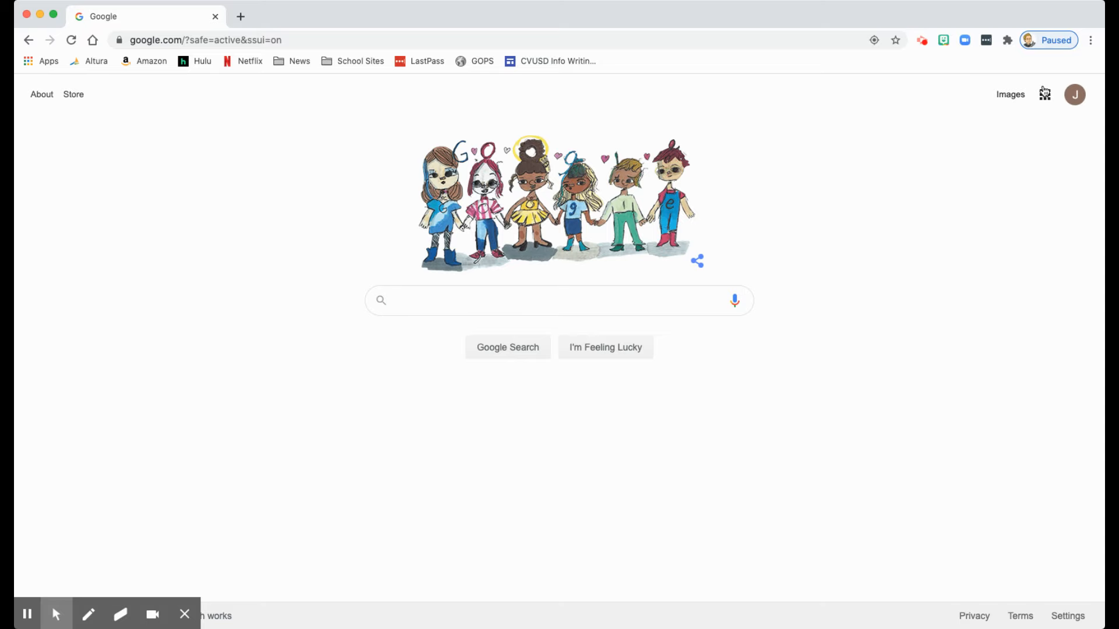
Step: Browse the Google apps launcher down to YouTube, Maps, Forms, Adobe and McGraw-Hill, then back up
left_click(1044, 95)
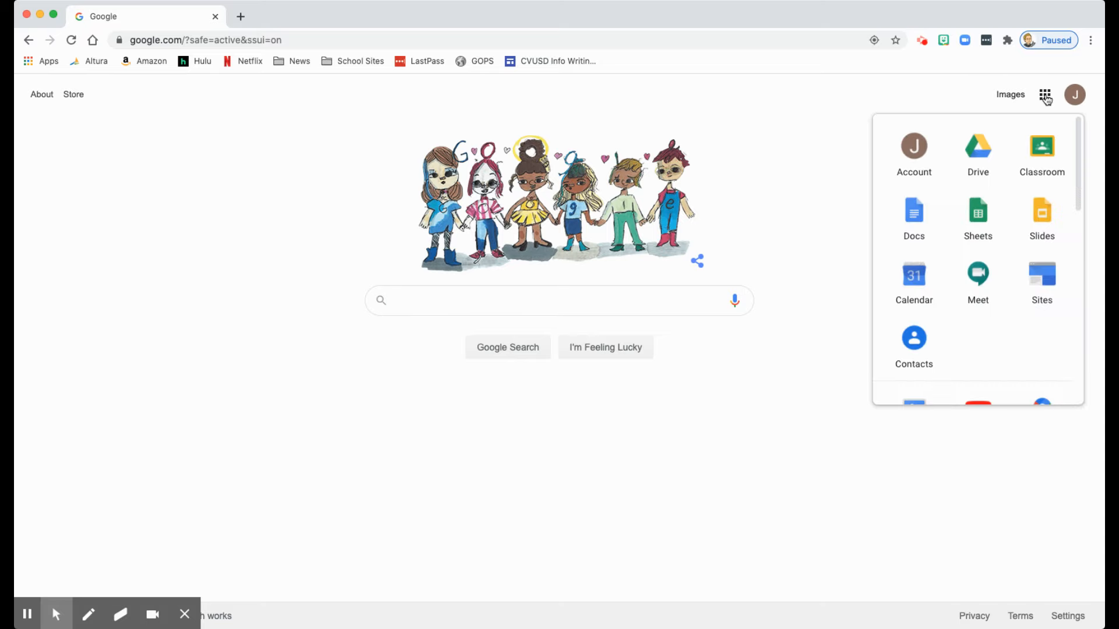
mouse_move(913, 150)
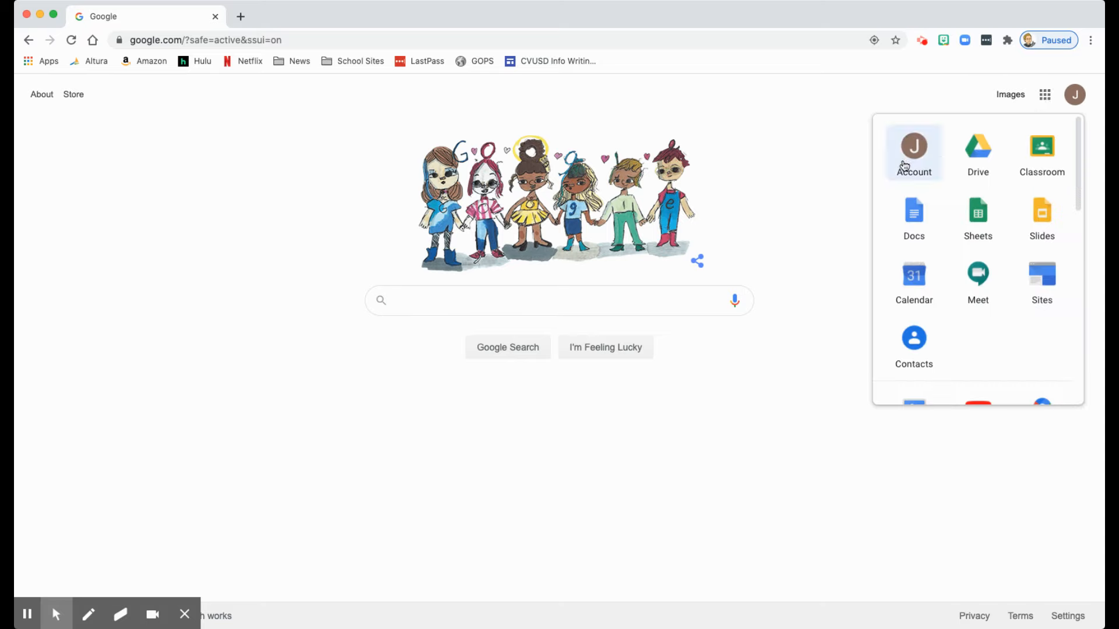
mouse_move(1042, 146)
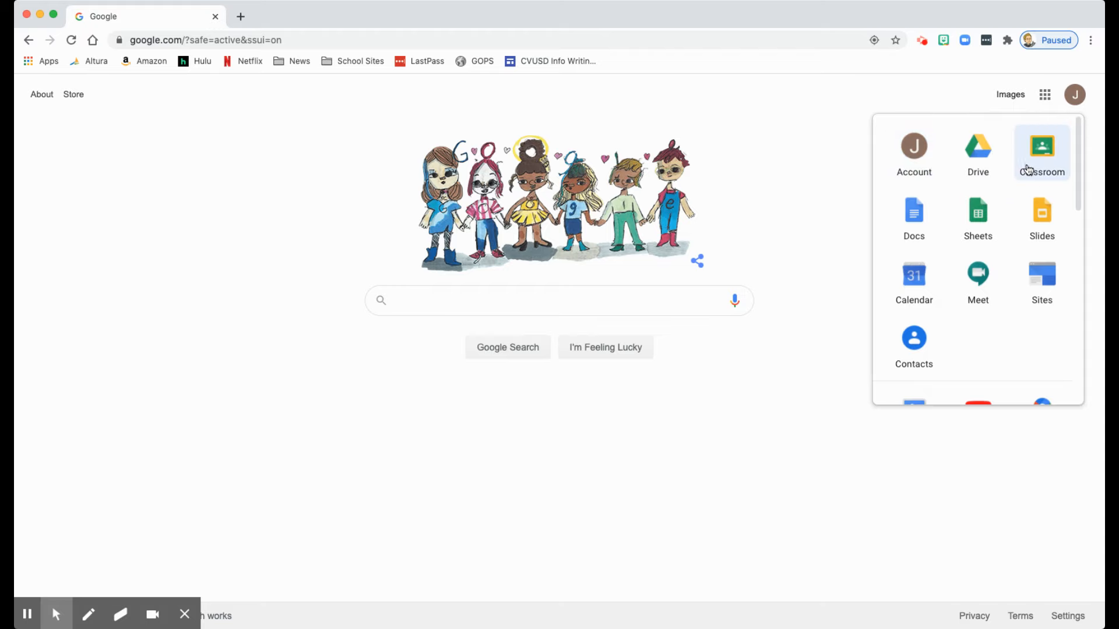
scroll("down", 3)
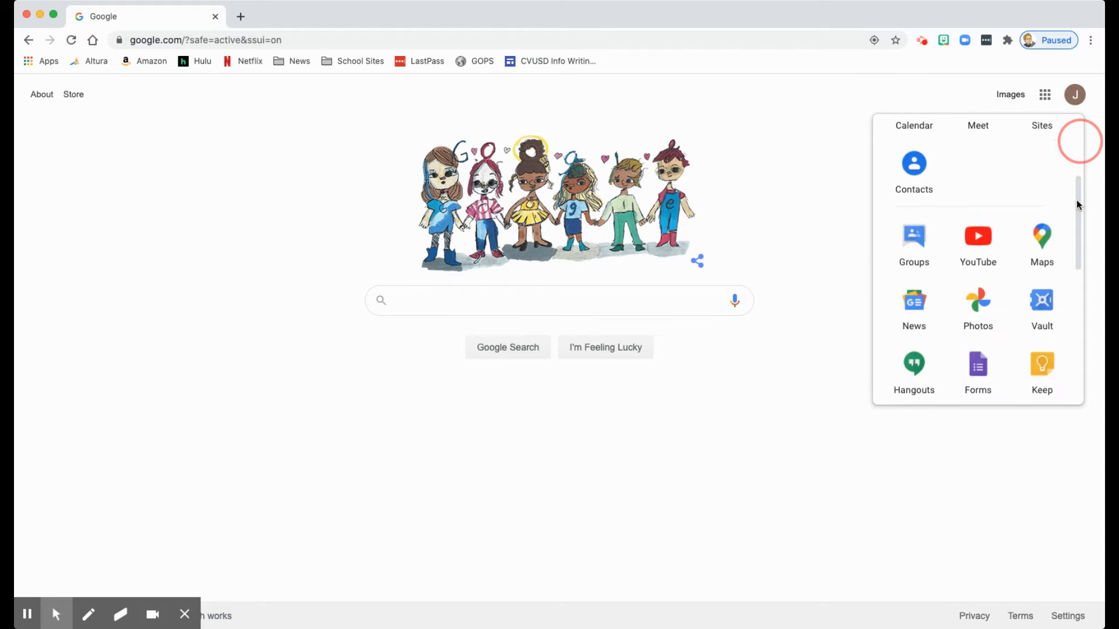
scroll("down", 3)
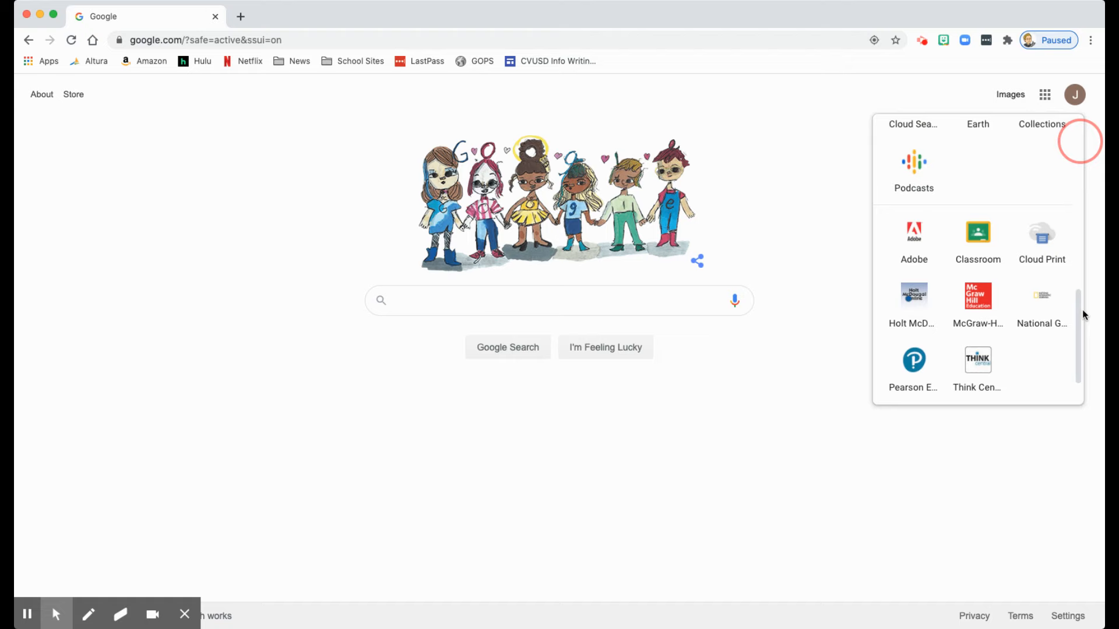
scroll("up", 3)
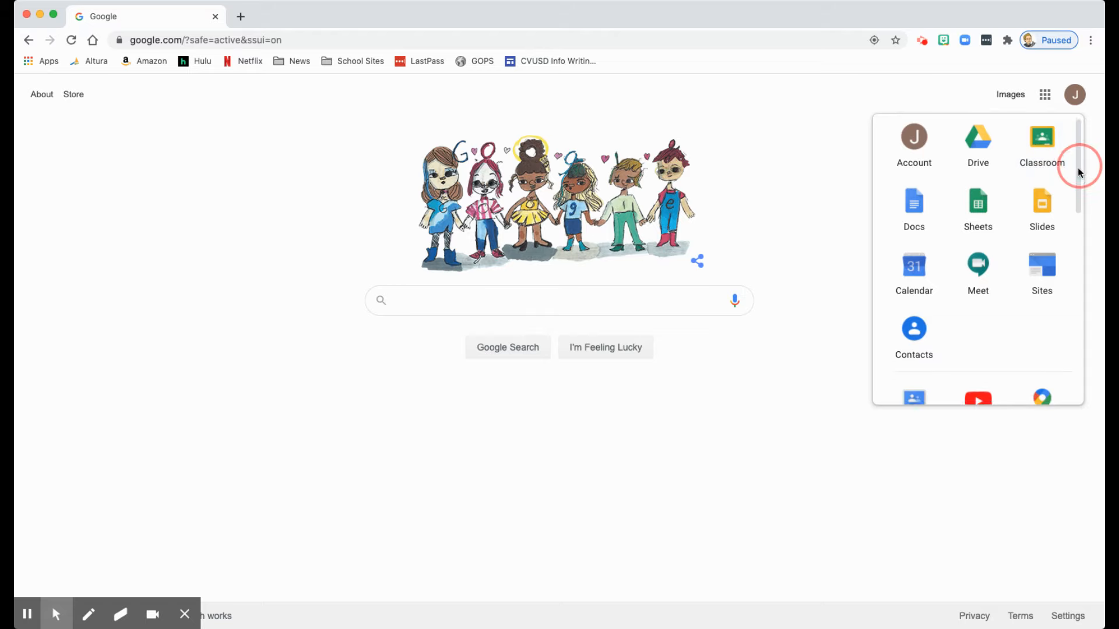
scroll("down", 3)
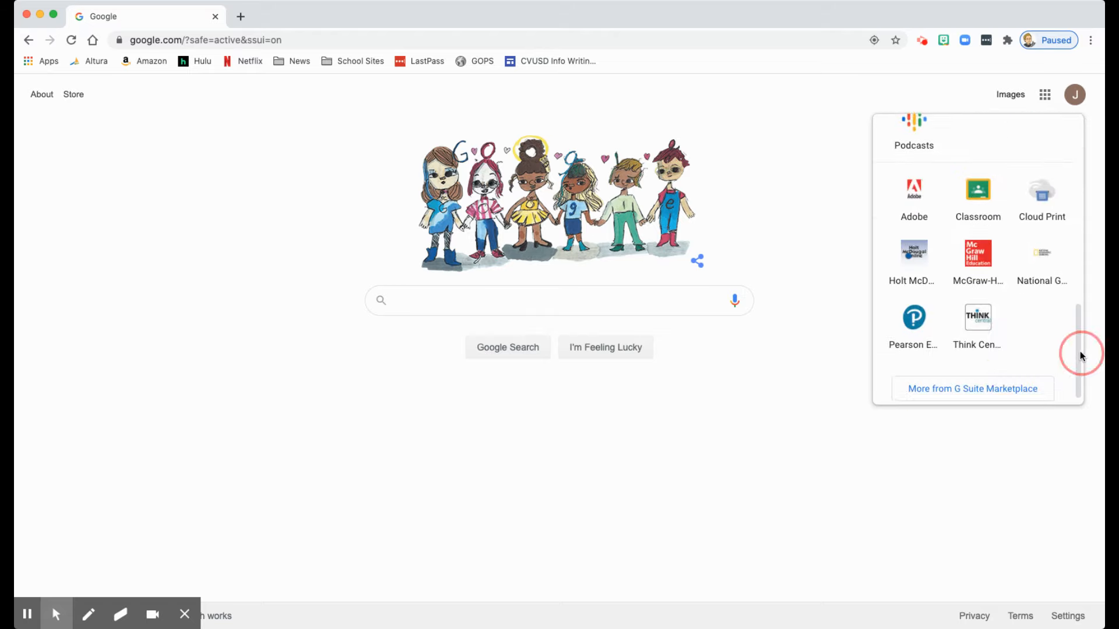
mouse_move(976, 254)
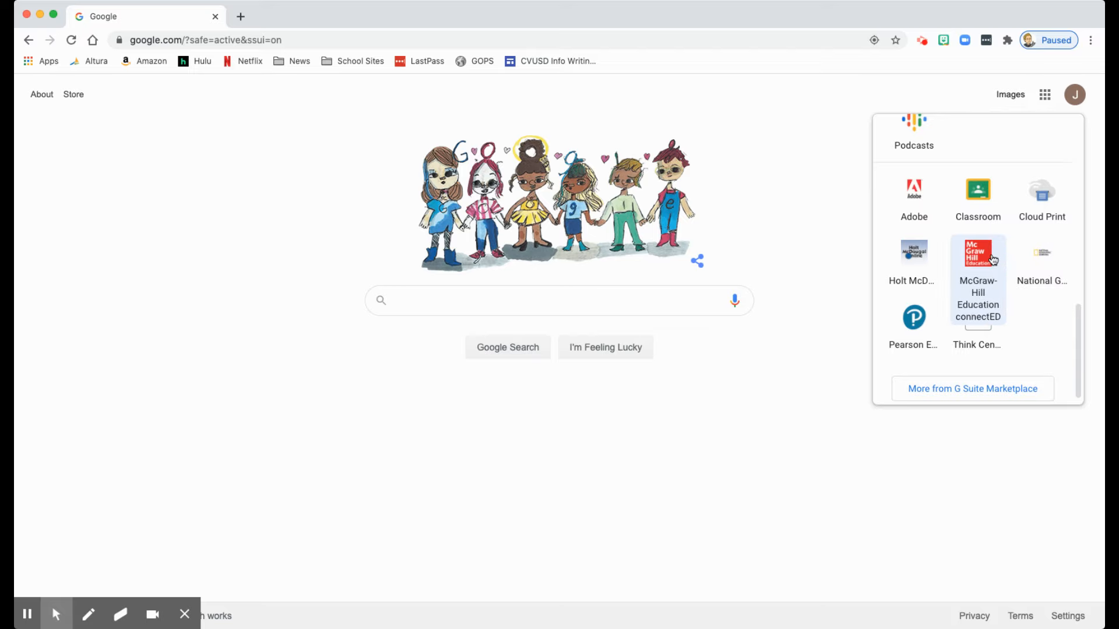
mouse_move(977, 197)
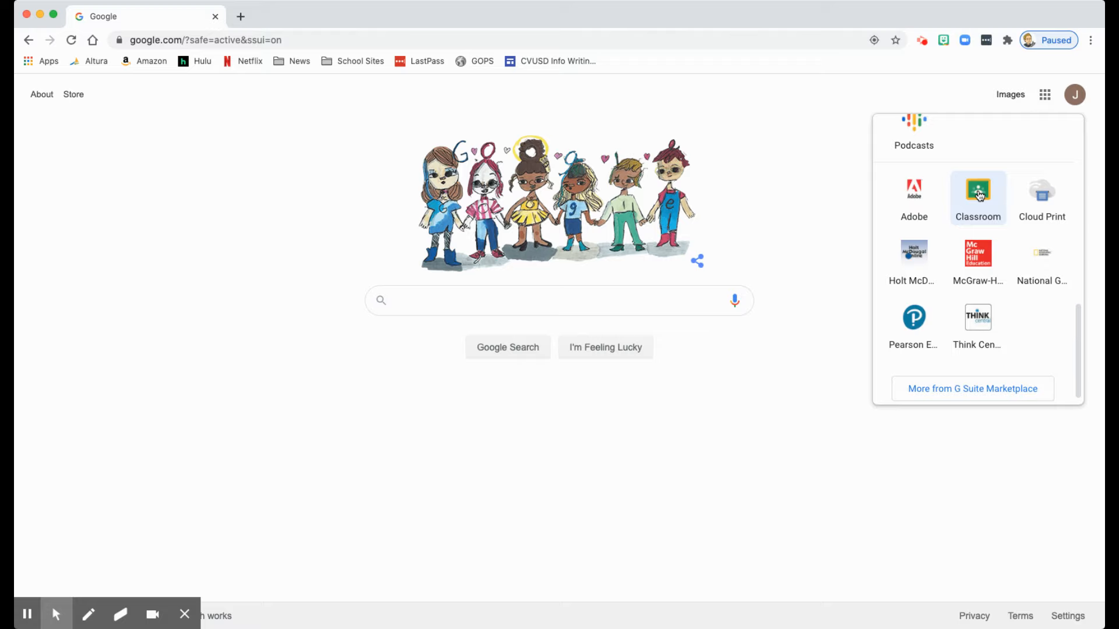
mouse_move(978, 254)
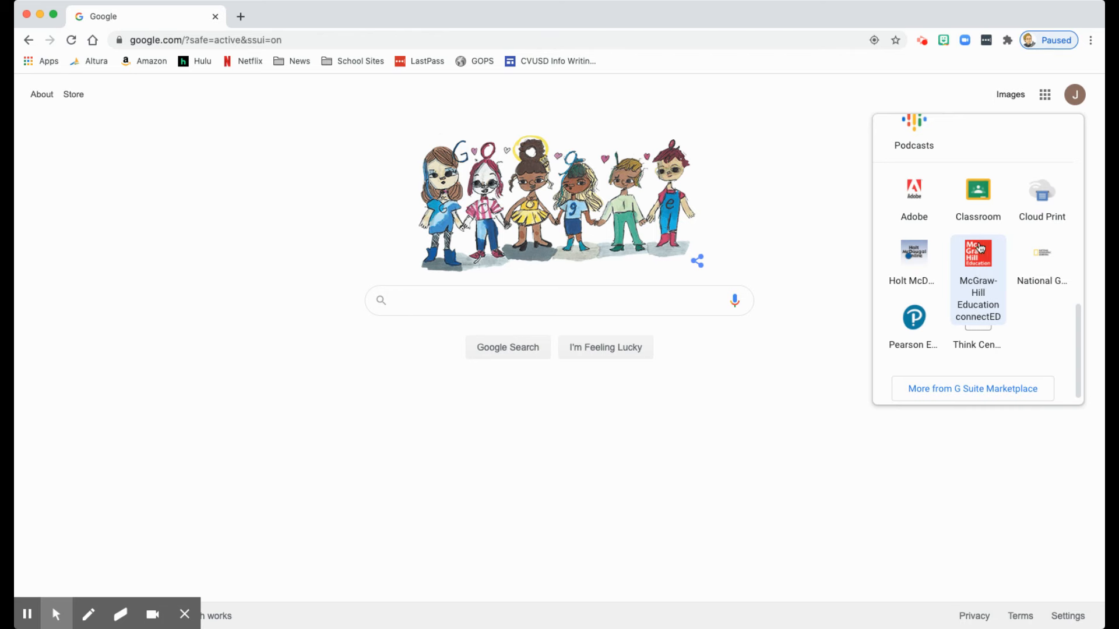
mouse_move(1011, 321)
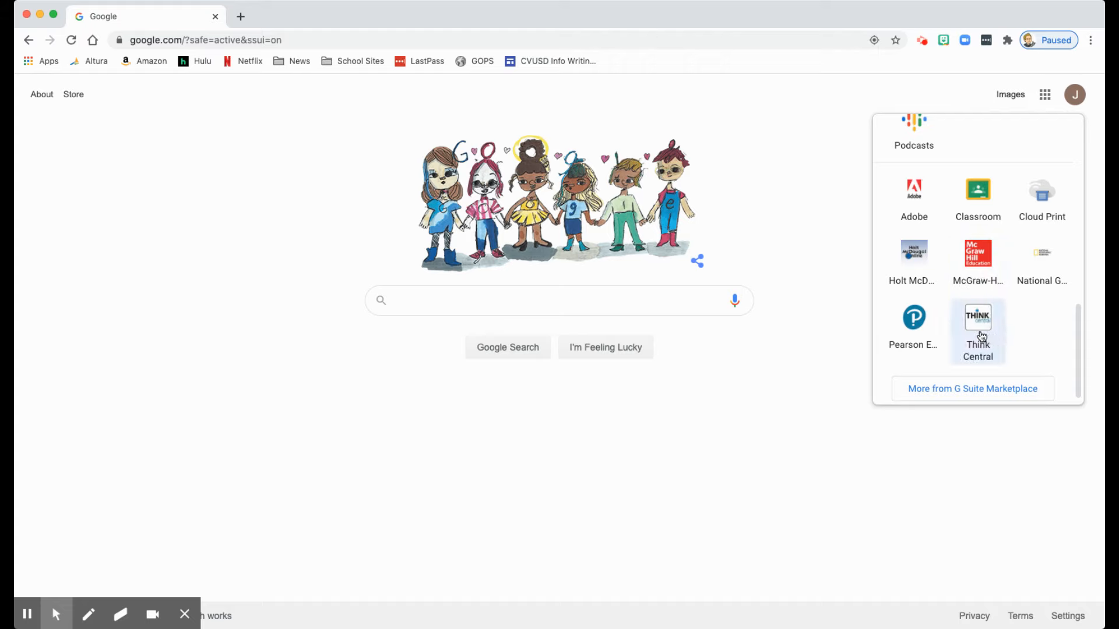
mouse_move(968, 318)
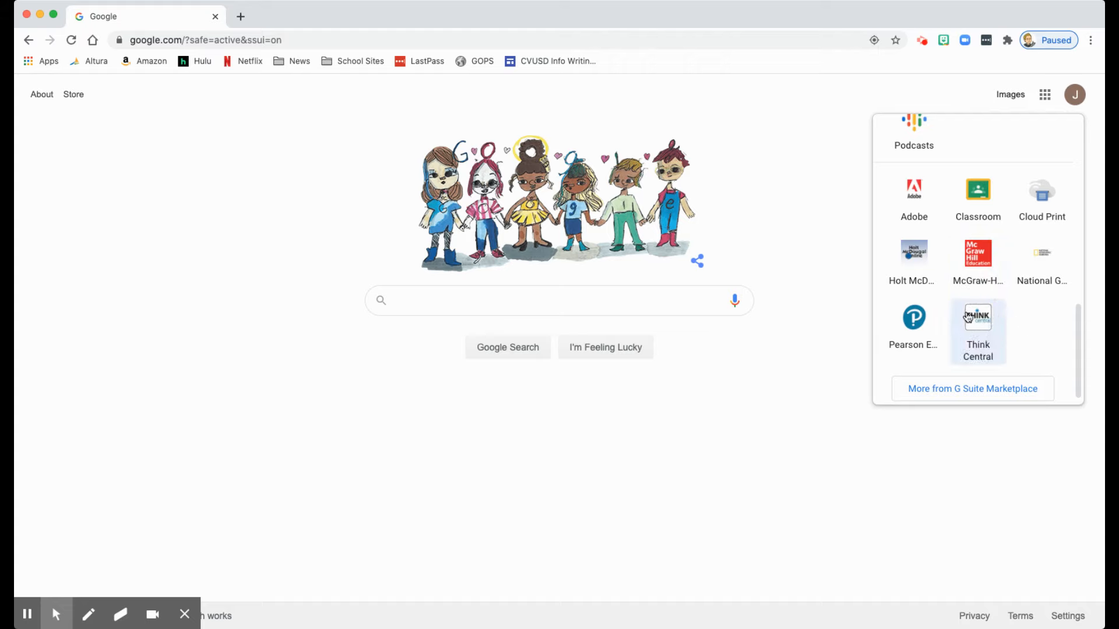
mouse_move(962, 336)
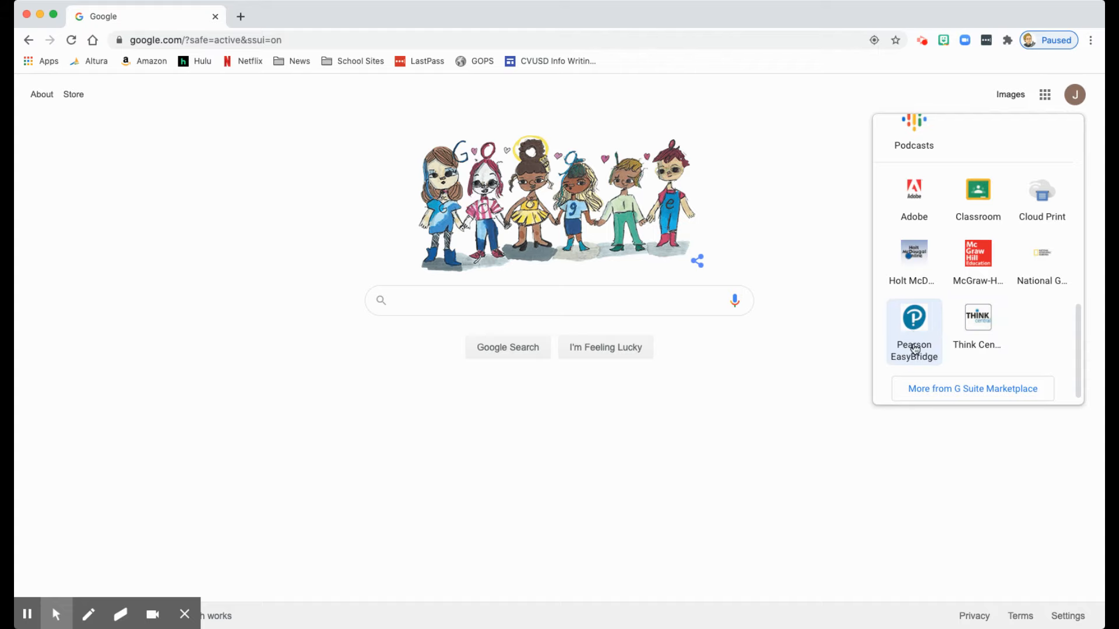
mouse_move(978, 321)
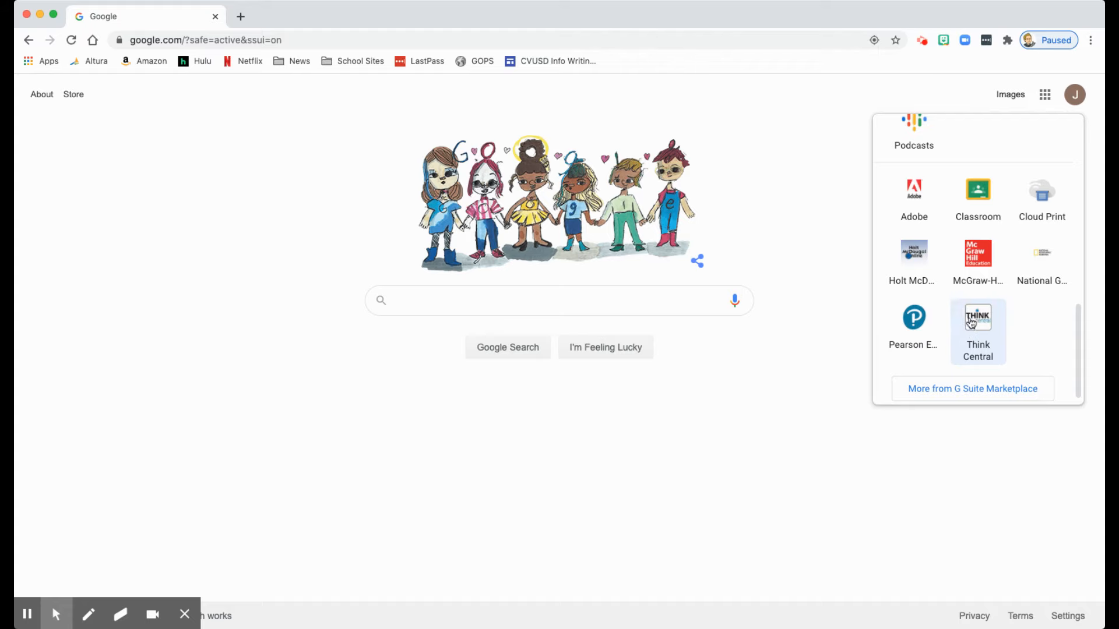
mouse_move(978, 257)
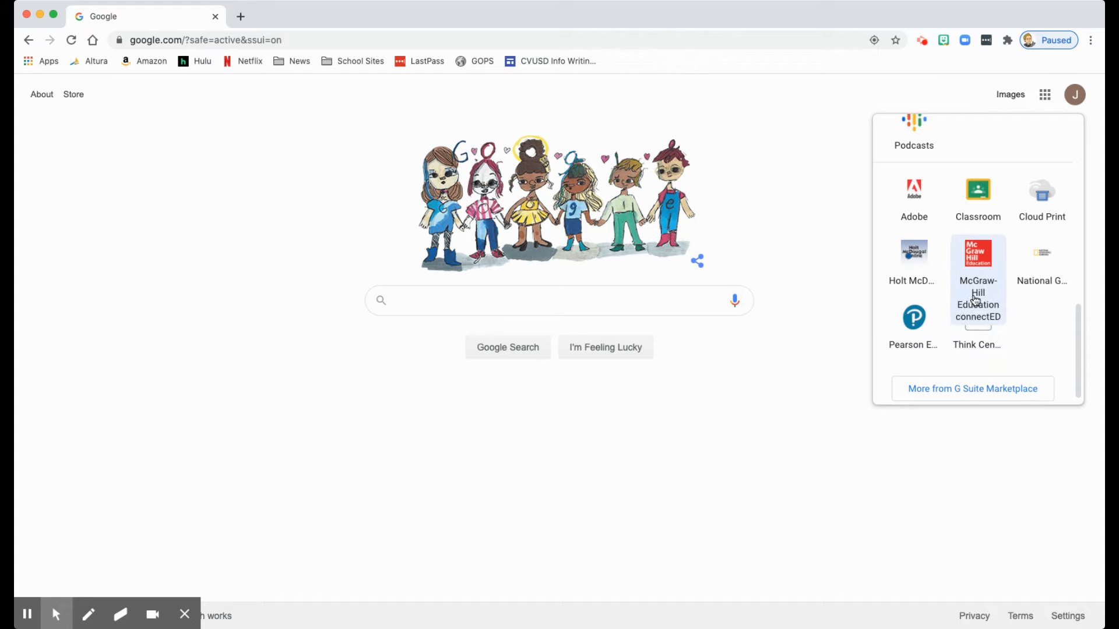
mouse_move(915, 309)
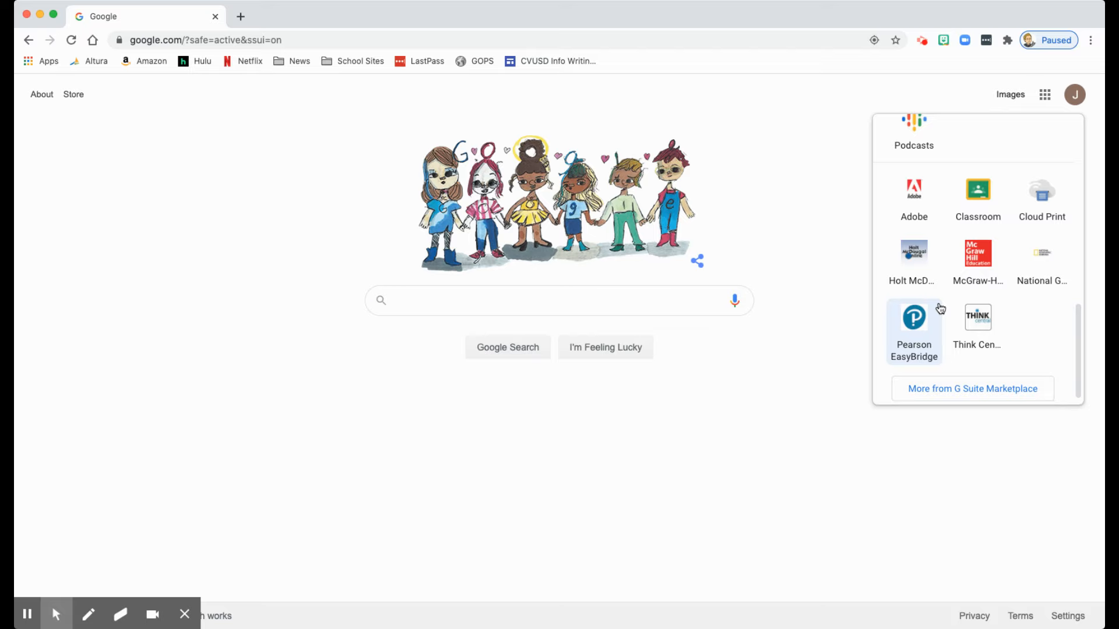
mouse_move(978, 255)
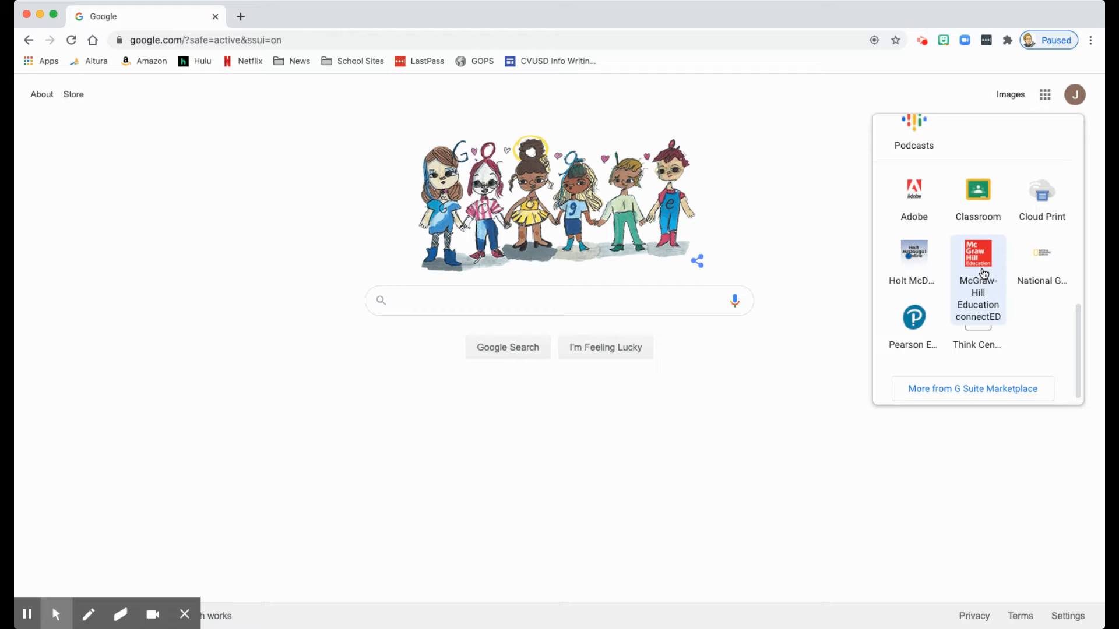
mouse_move(977, 197)
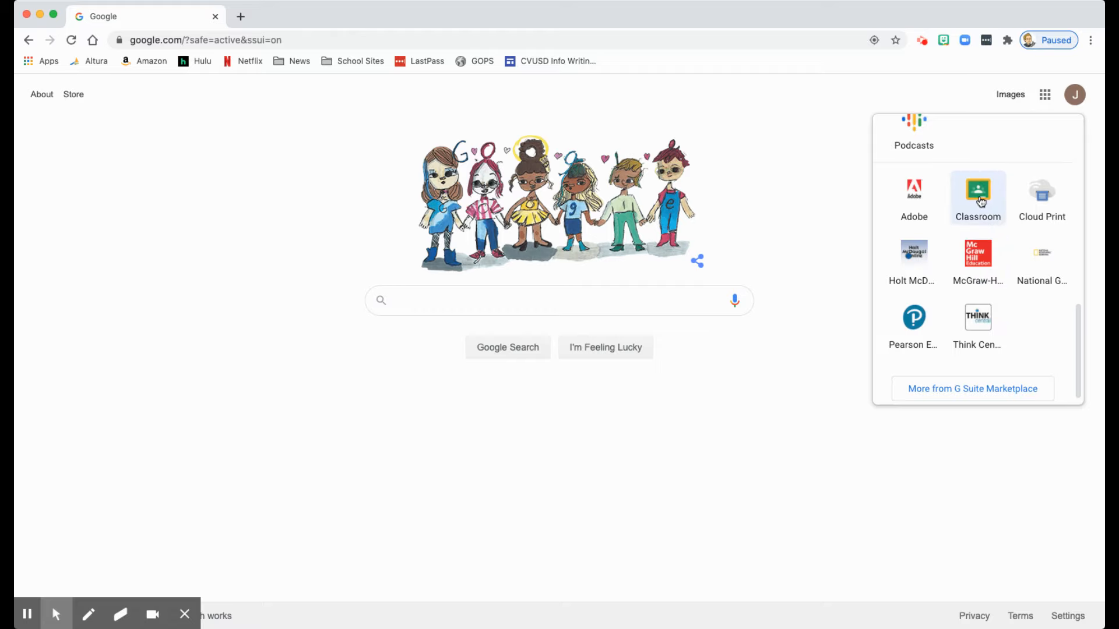
Step: Launch Classroom from the apps menu, showing the VAPA and Fifth Grade classes
left_click(976, 197)
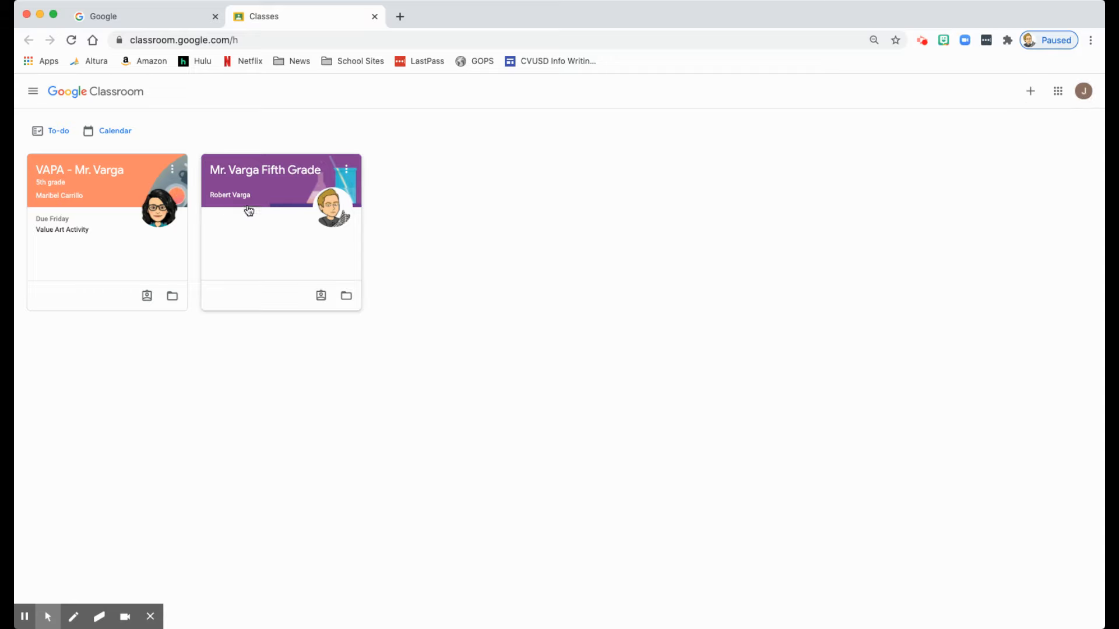
mouse_move(230, 158)
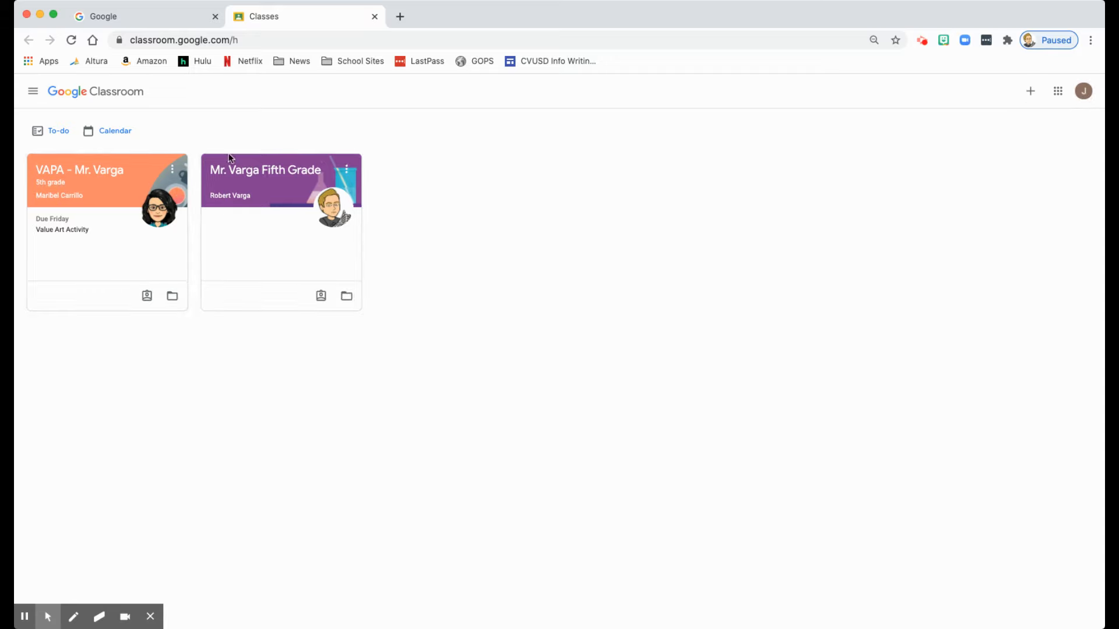
mouse_move(286, 160)
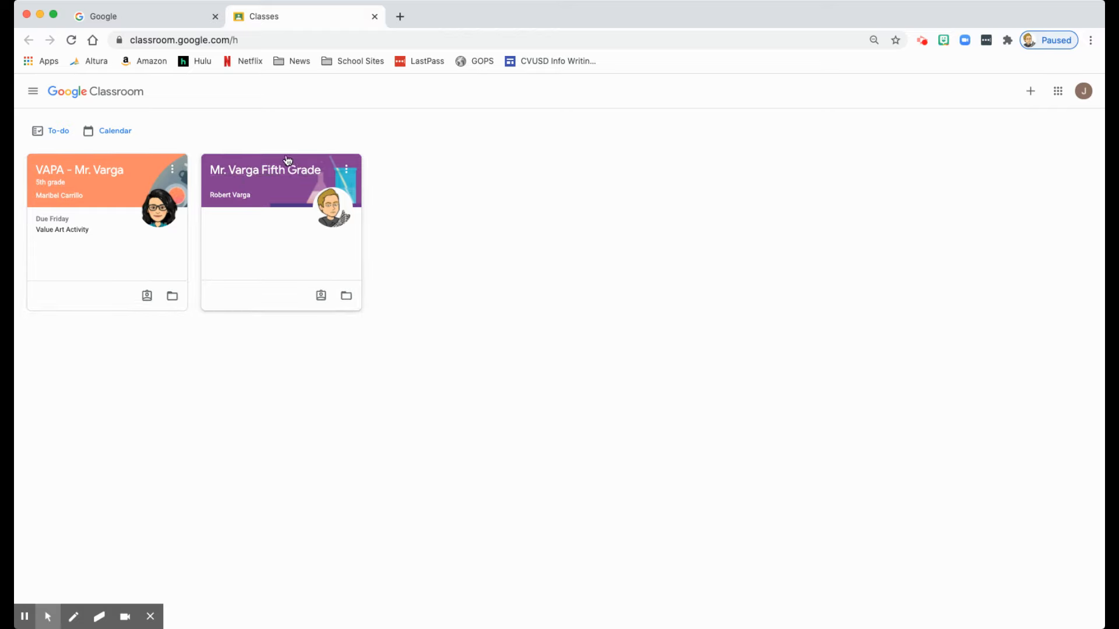
mouse_move(144, 176)
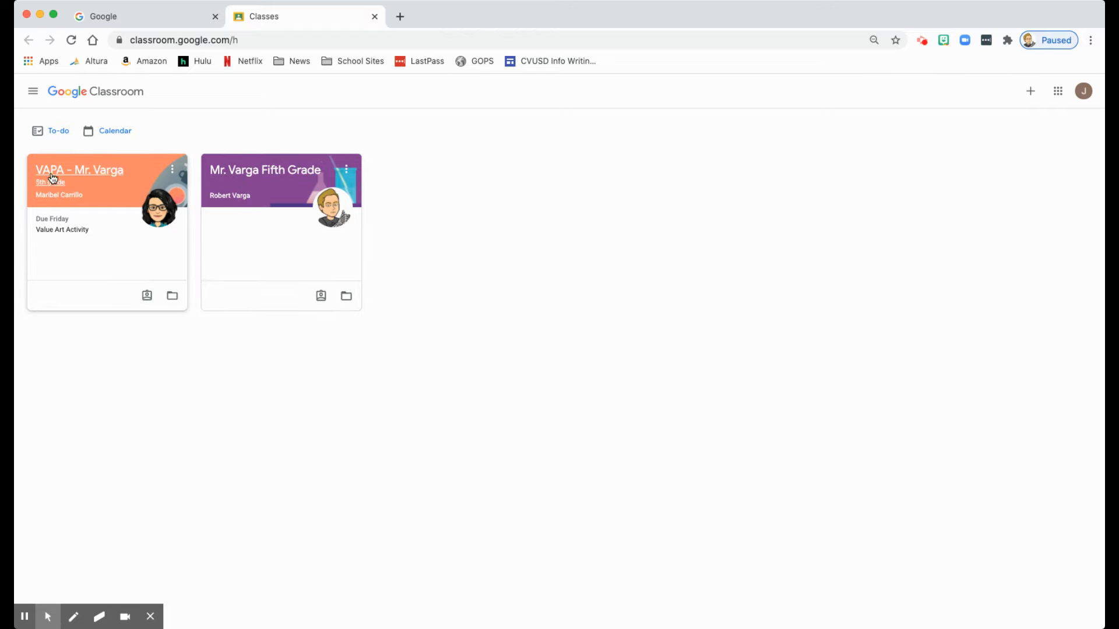
mouse_move(88, 181)
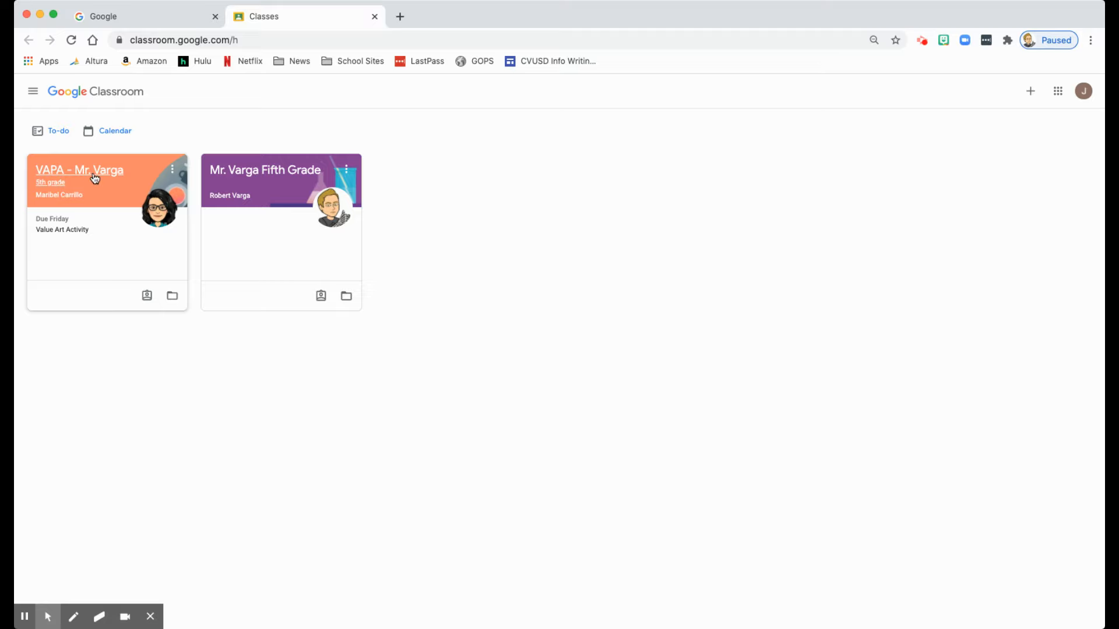
mouse_move(265, 170)
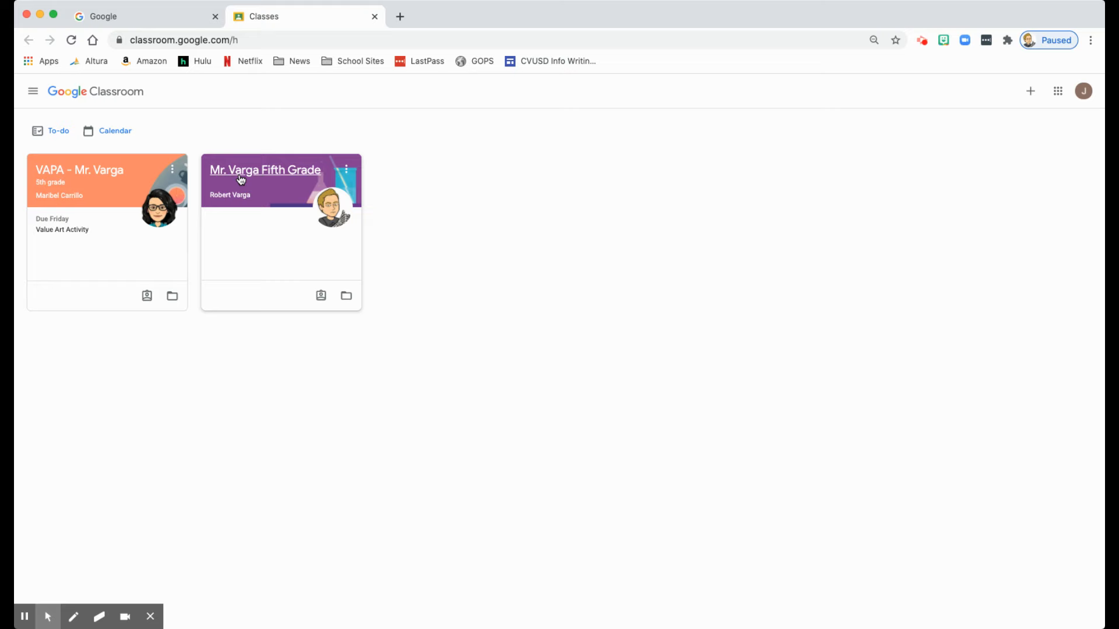
Step: Enter the Mr. Varga Fifth Grade class and view its Classwork list of assignments
left_click(265, 170)
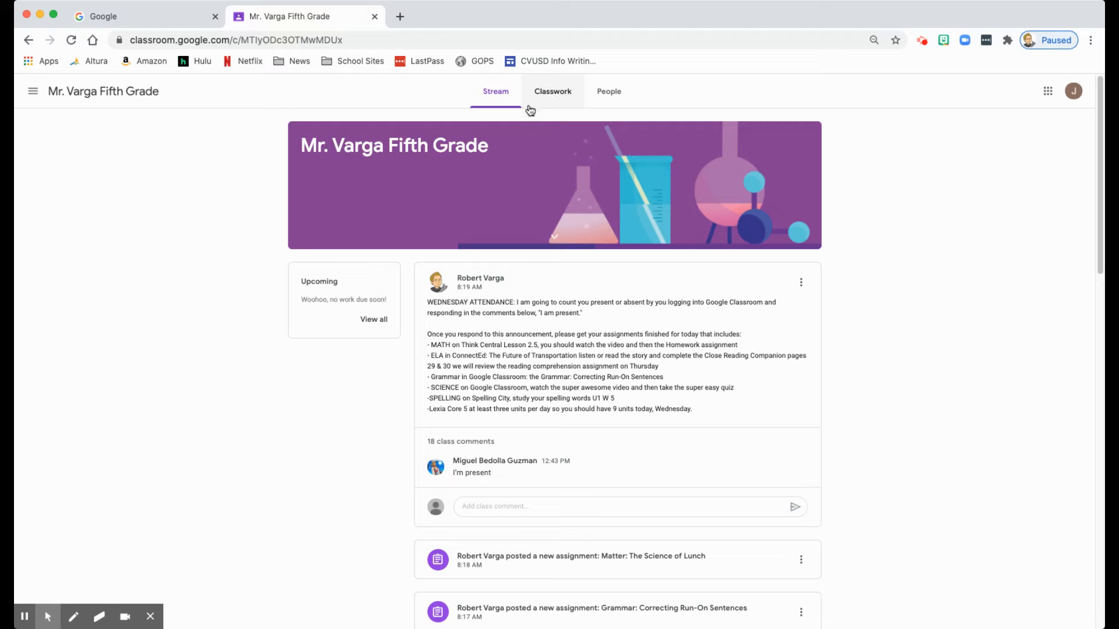
mouse_move(499, 217)
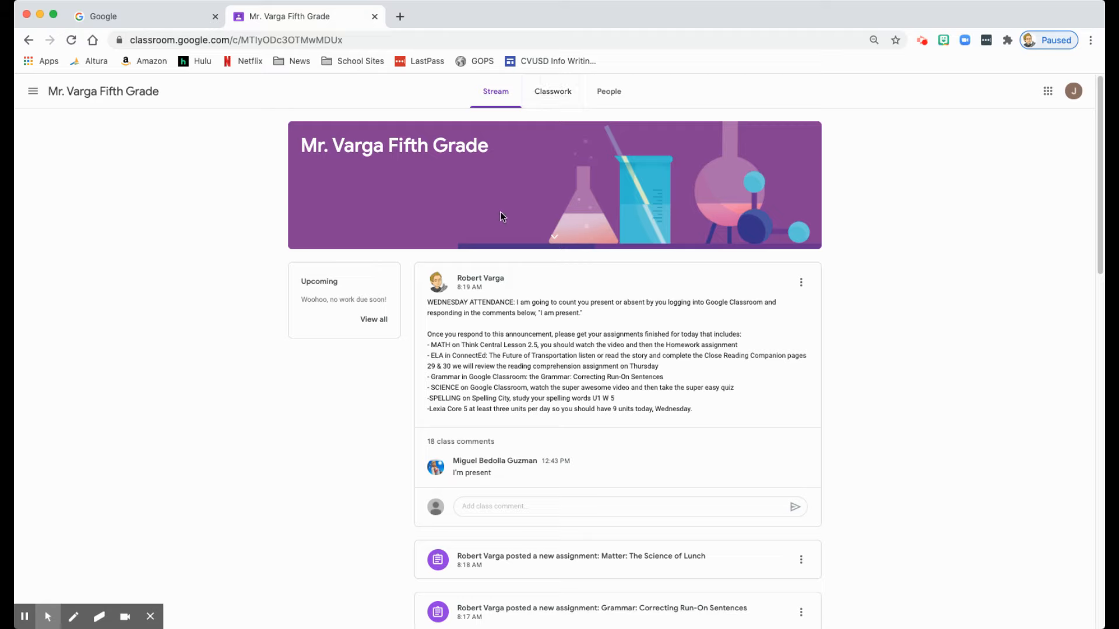
mouse_move(503, 503)
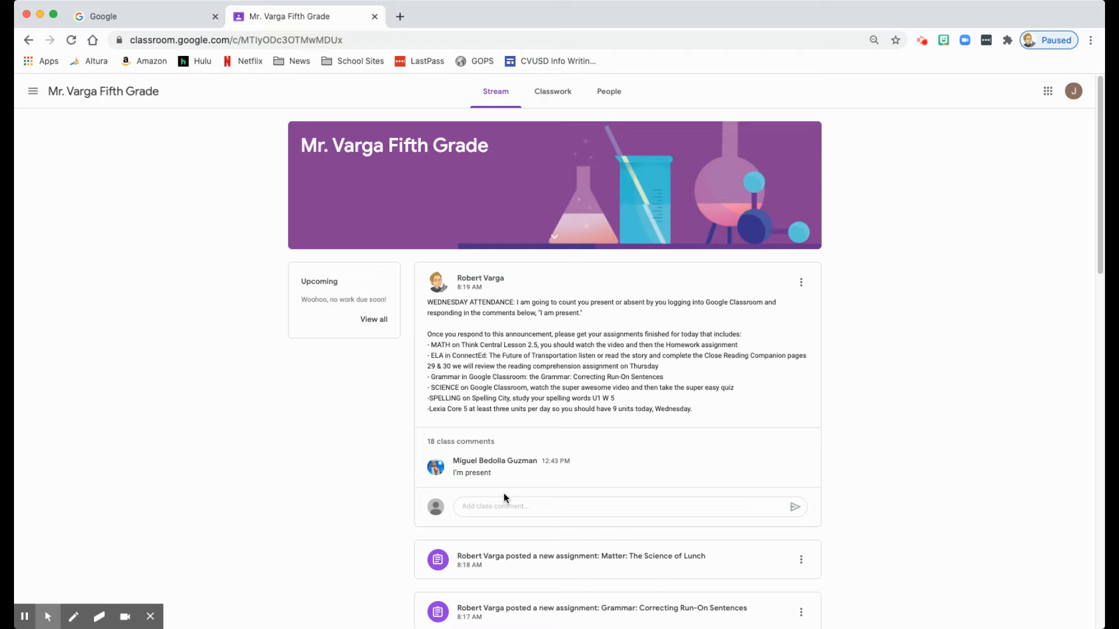
mouse_move(566, 114)
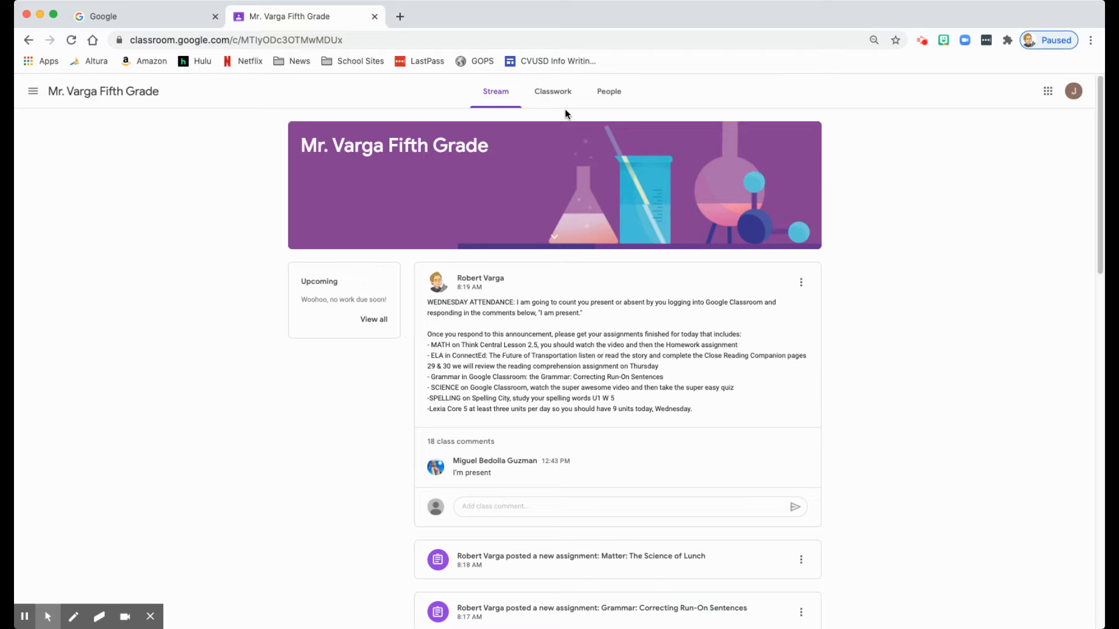
left_click(552, 91)
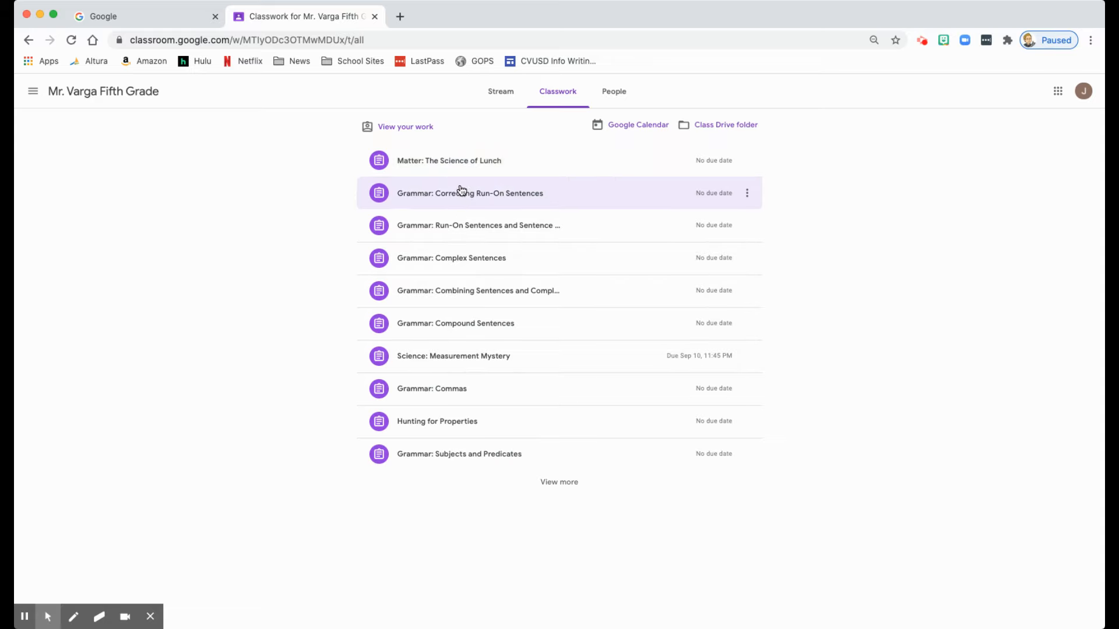
mouse_move(460, 184)
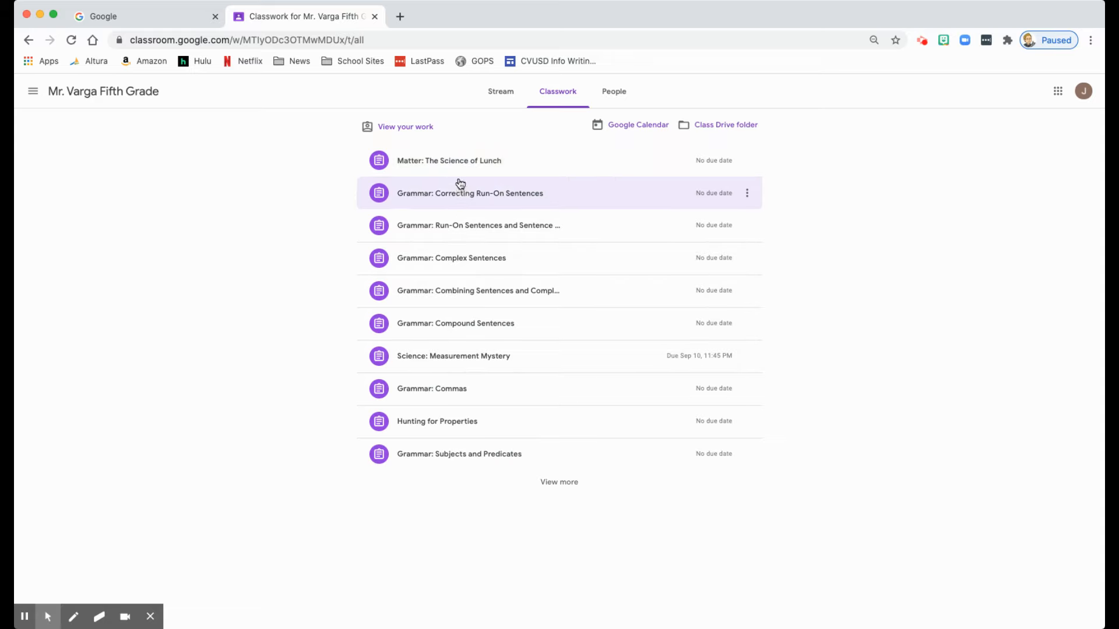
mouse_move(462, 187)
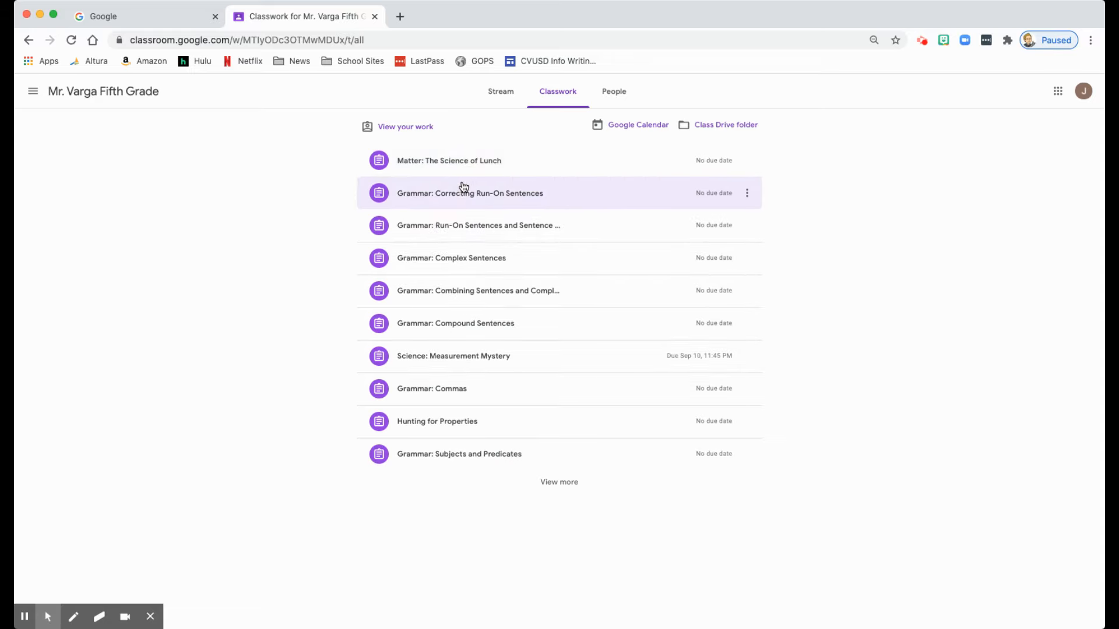
Step: View the People page listing the class's three teachers and 25 students
left_click(613, 92)
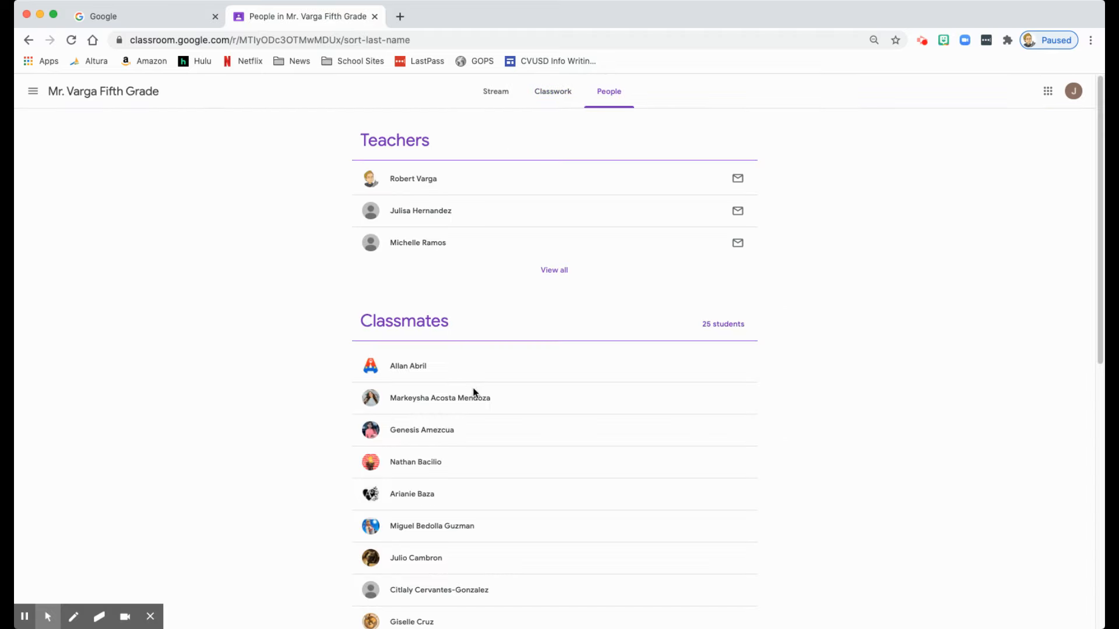
Step: Scroll through the Classmates list on the People page, then return to Classwork
scroll("down", 3)
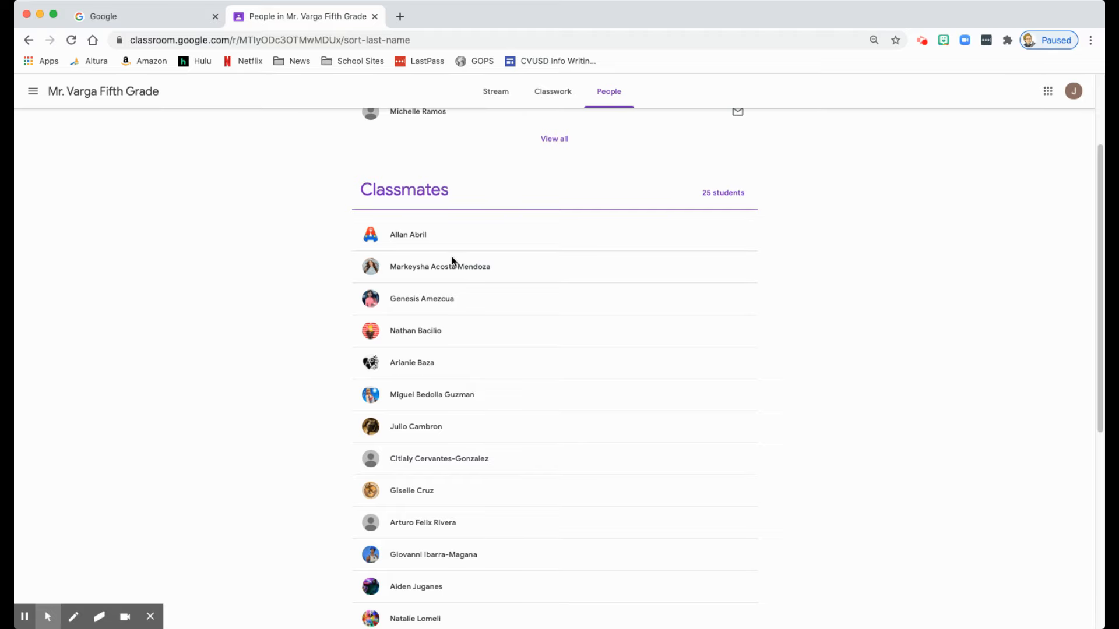
scroll("up", 3)
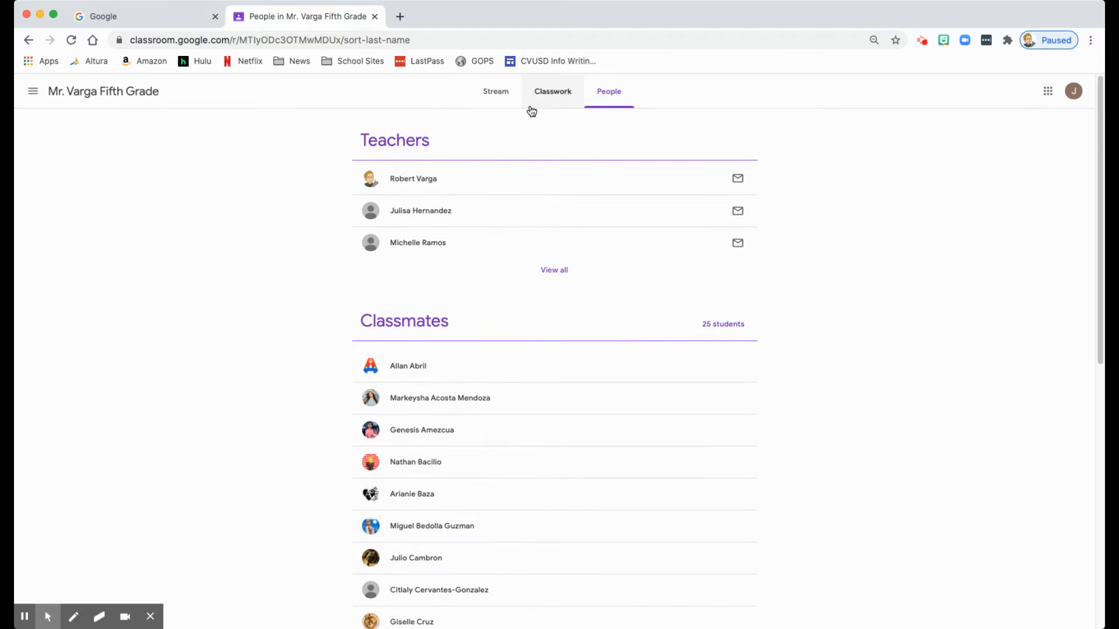
left_click(552, 91)
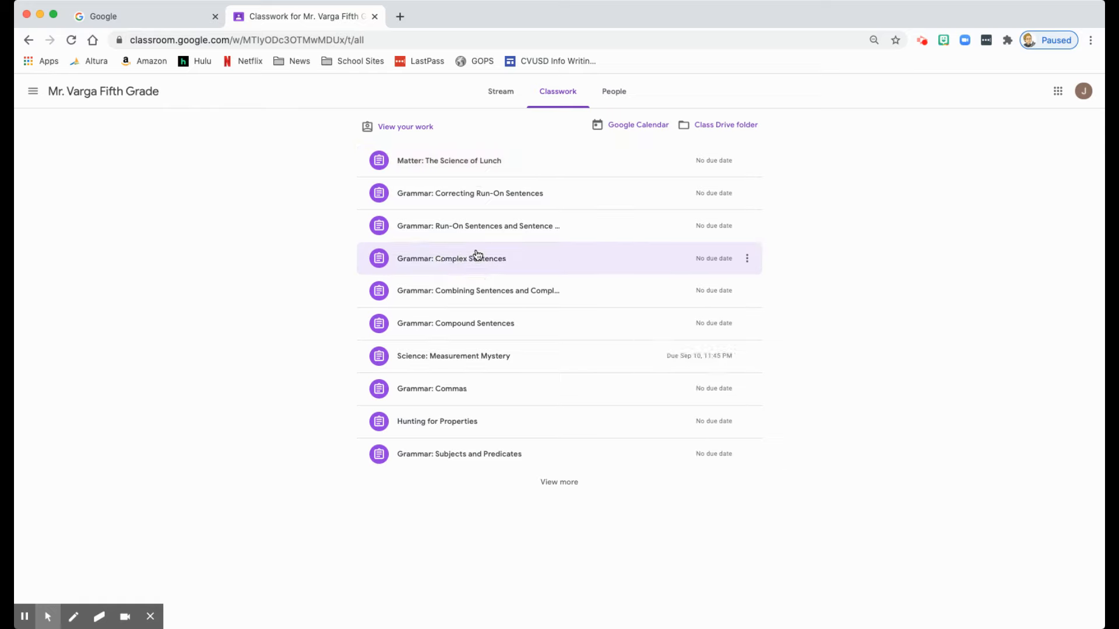
mouse_move(489, 160)
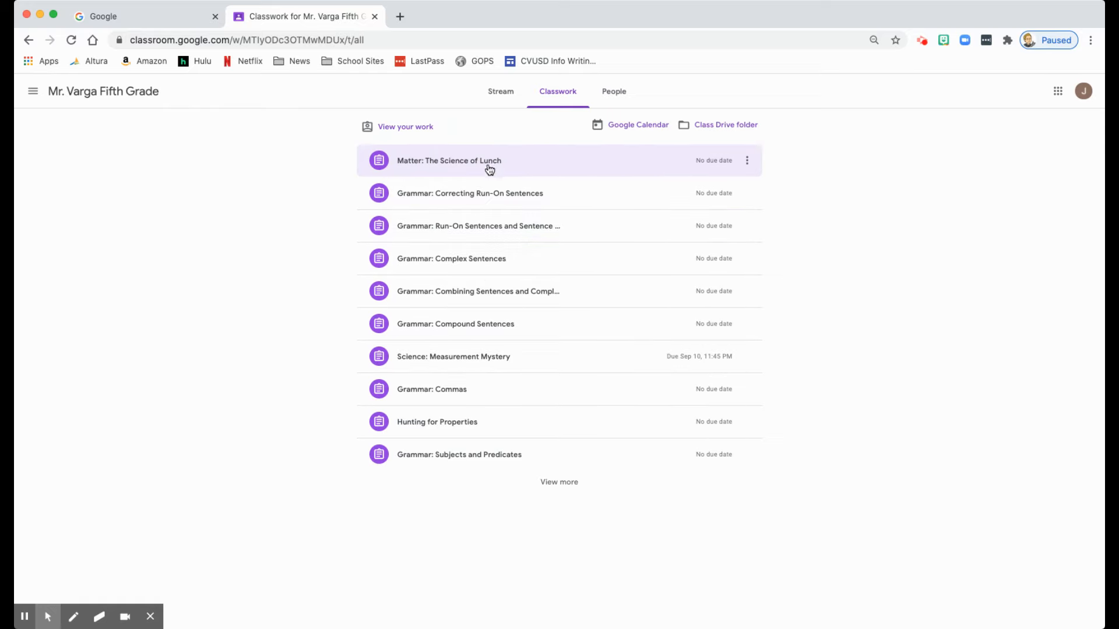
mouse_move(486, 174)
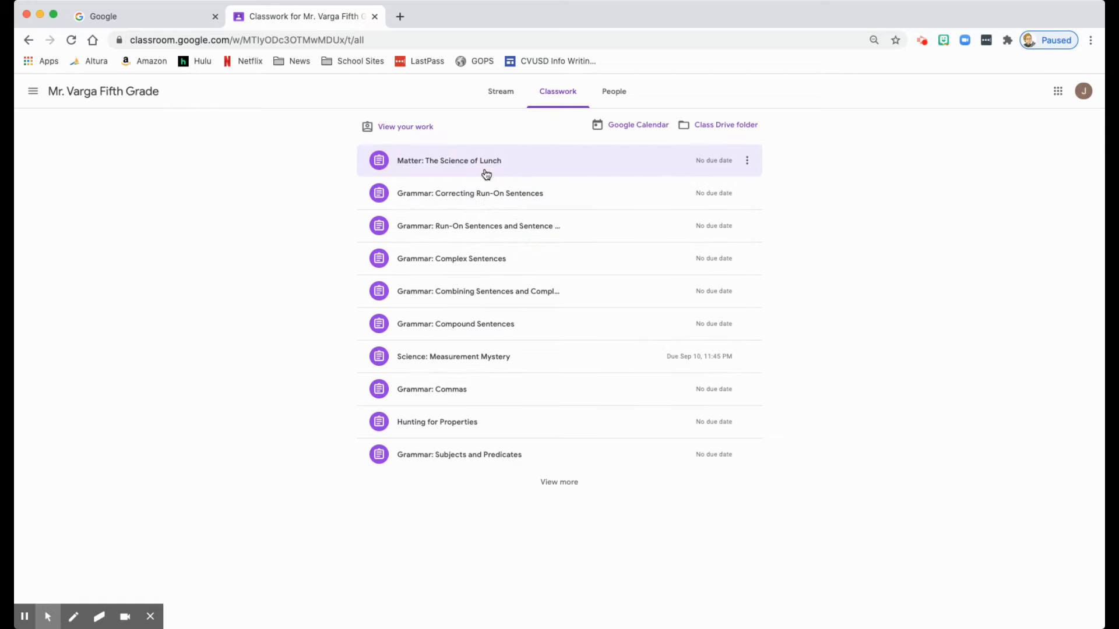
mouse_move(500, 92)
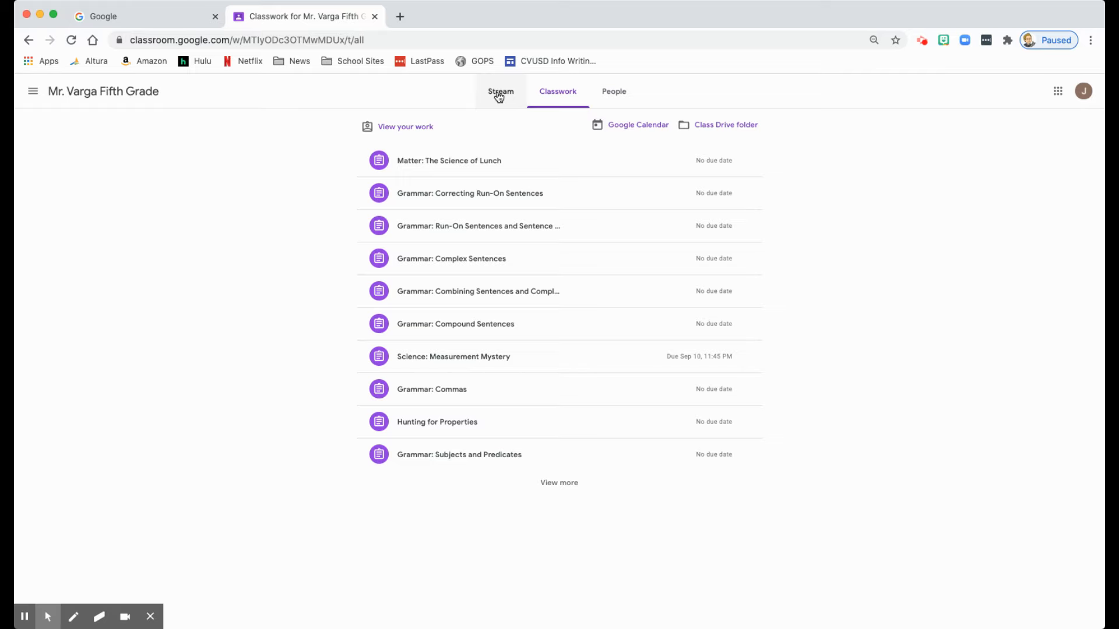
left_click(496, 91)
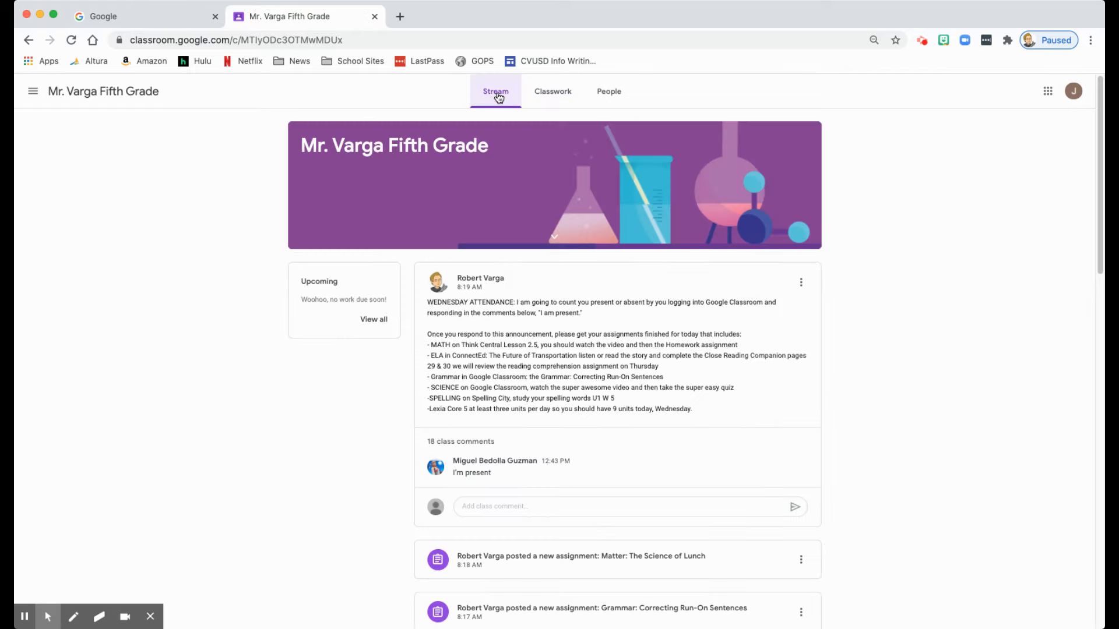
mouse_move(540, 379)
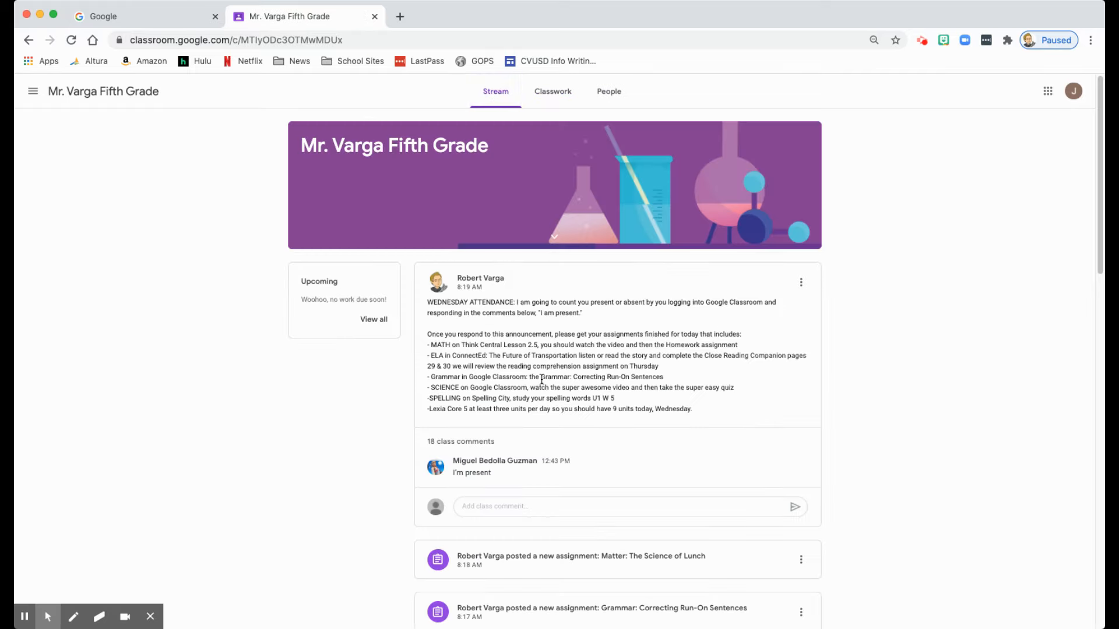
mouse_move(532, 372)
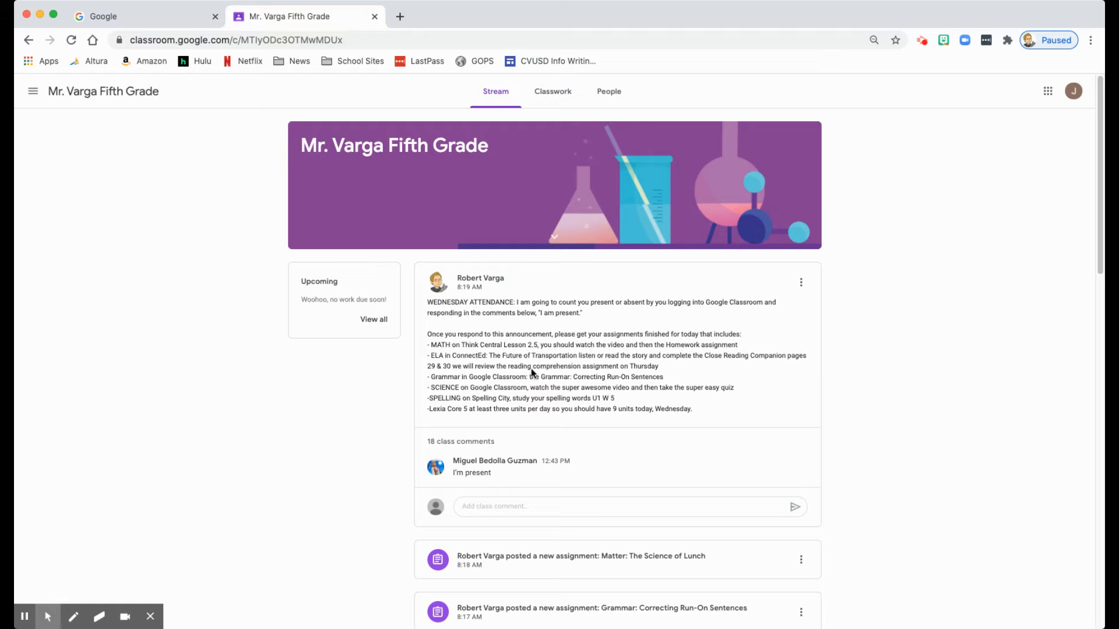
mouse_move(502, 314)
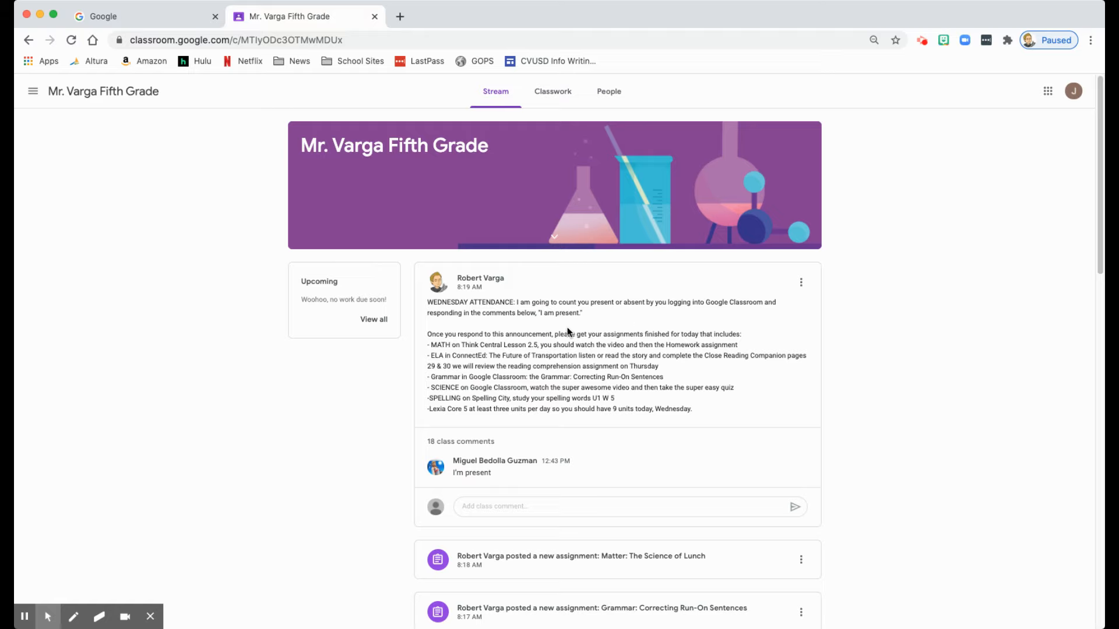
mouse_move(718, 404)
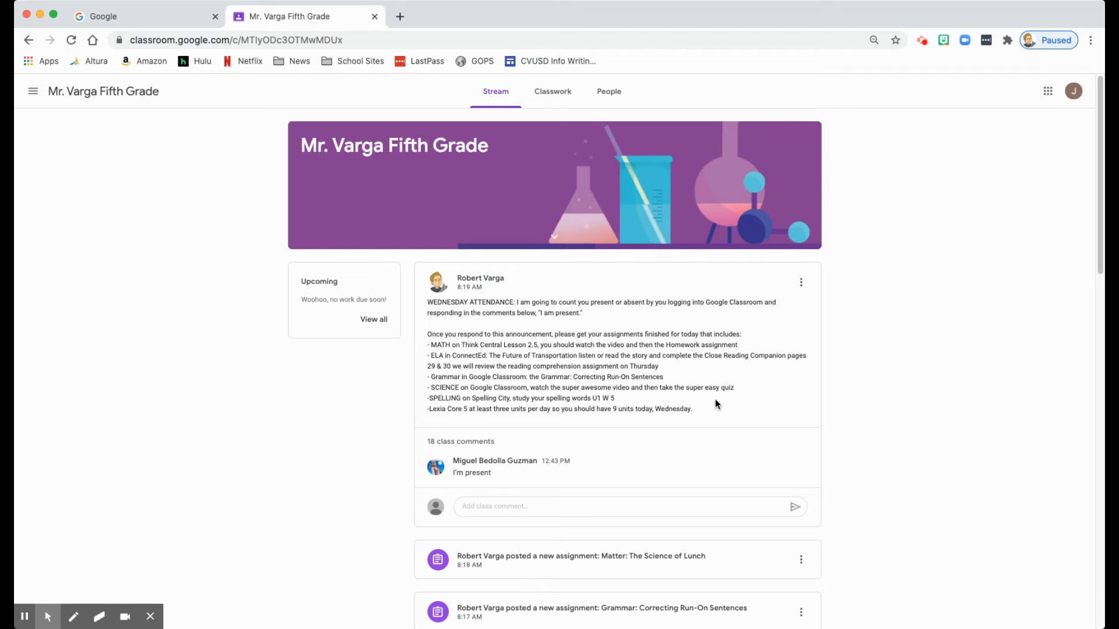
scroll("down", 3)
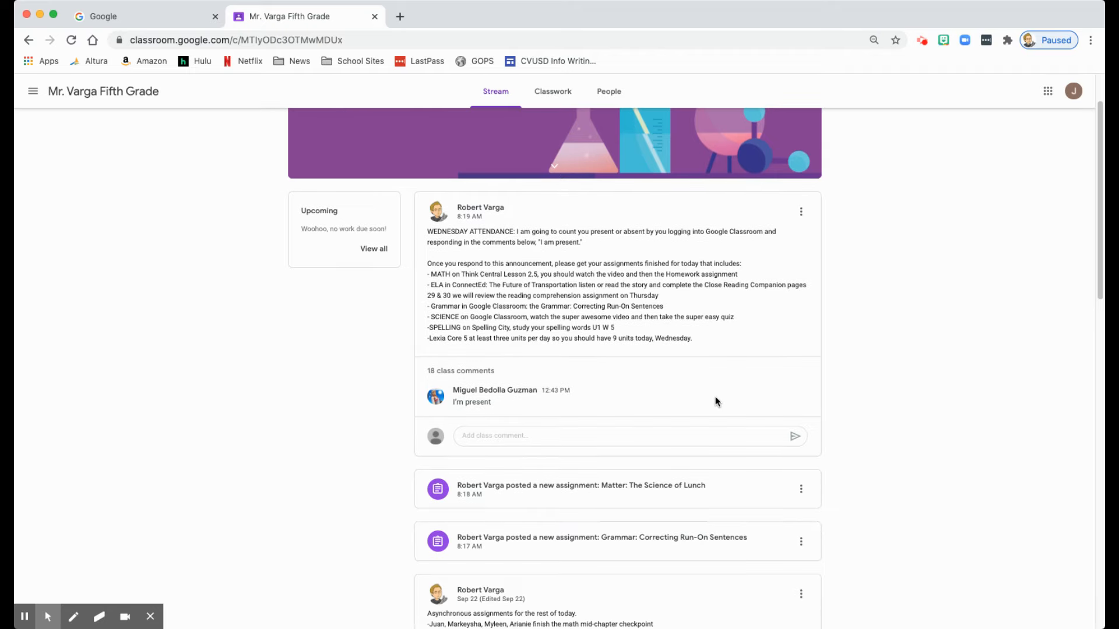
Step: Scroll the stream down to the new-assignment posts and the Sep 22 asynchronous assignments announcement
scroll("down", 3)
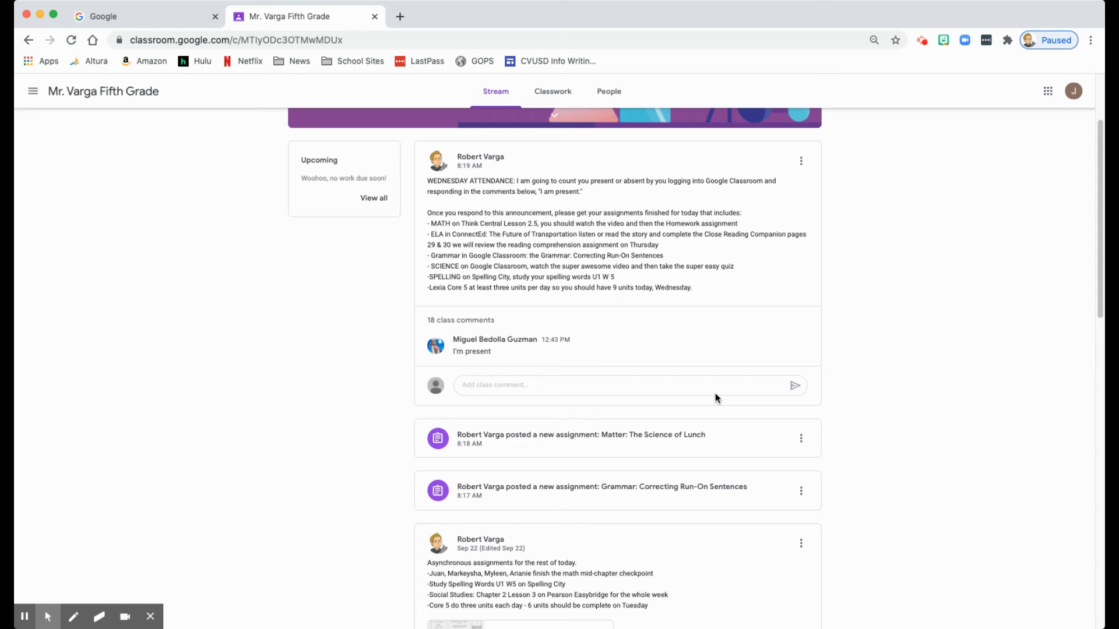
scroll("down", 3)
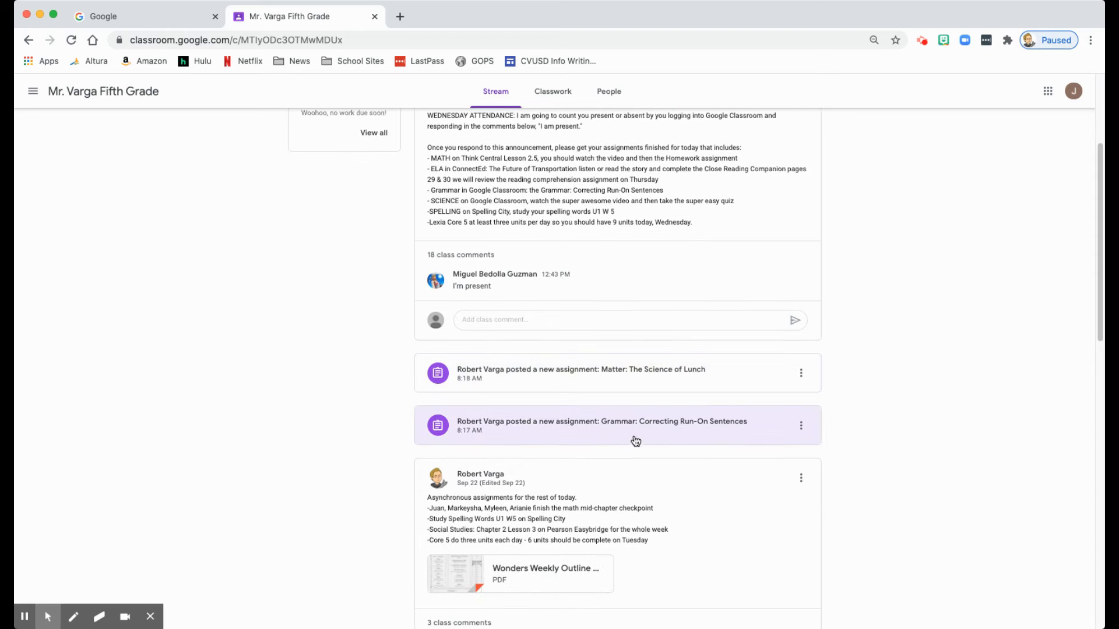
mouse_move(648, 371)
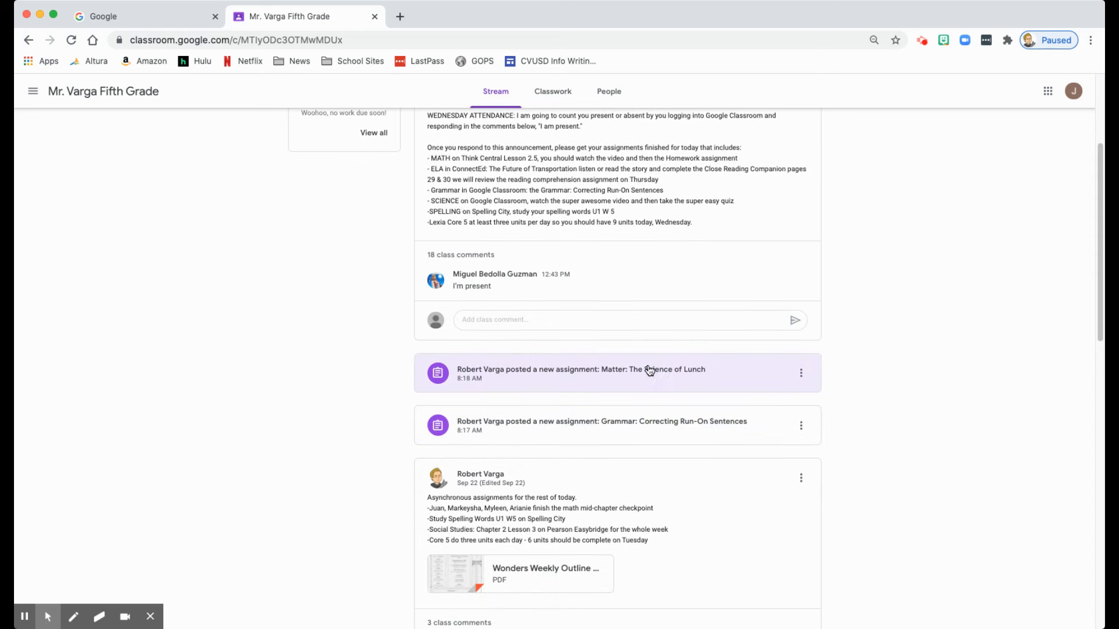
mouse_move(567, 356)
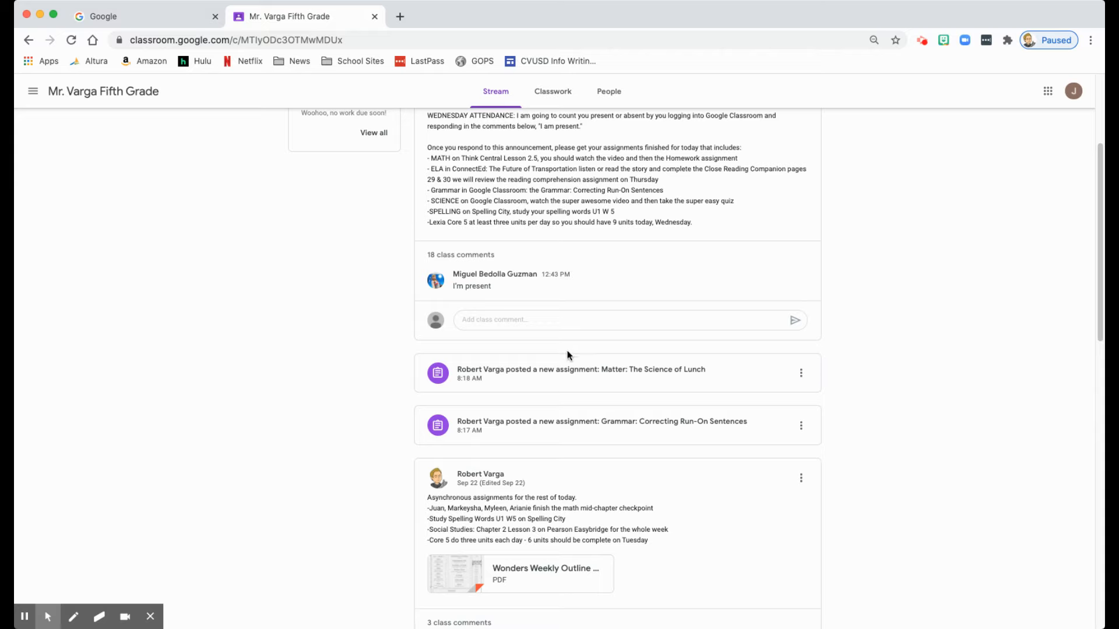
mouse_move(588, 357)
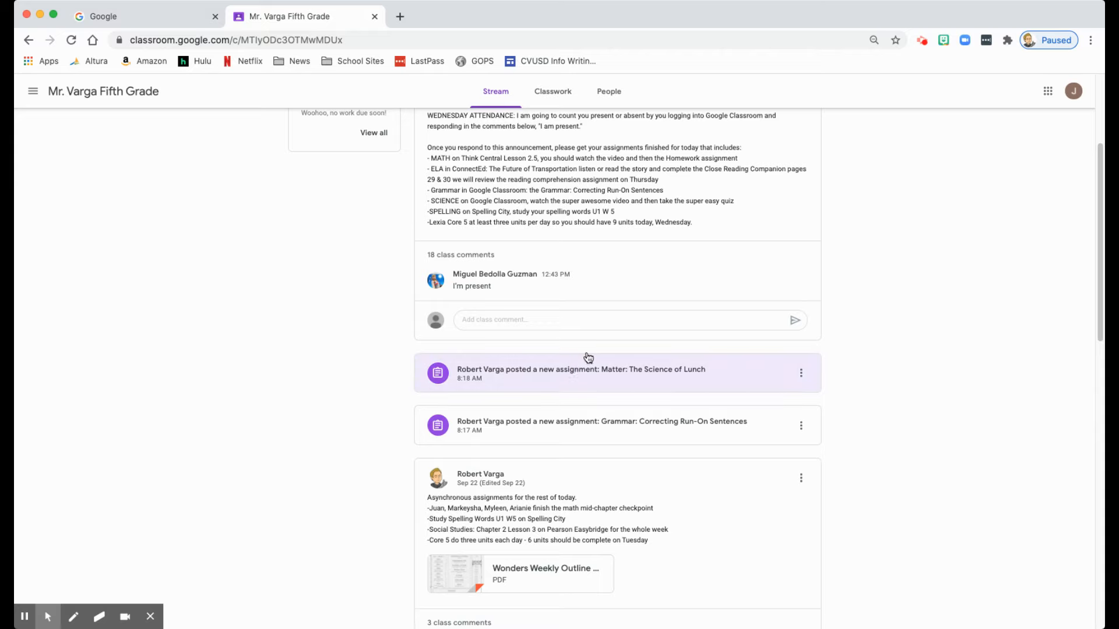
mouse_move(587, 261)
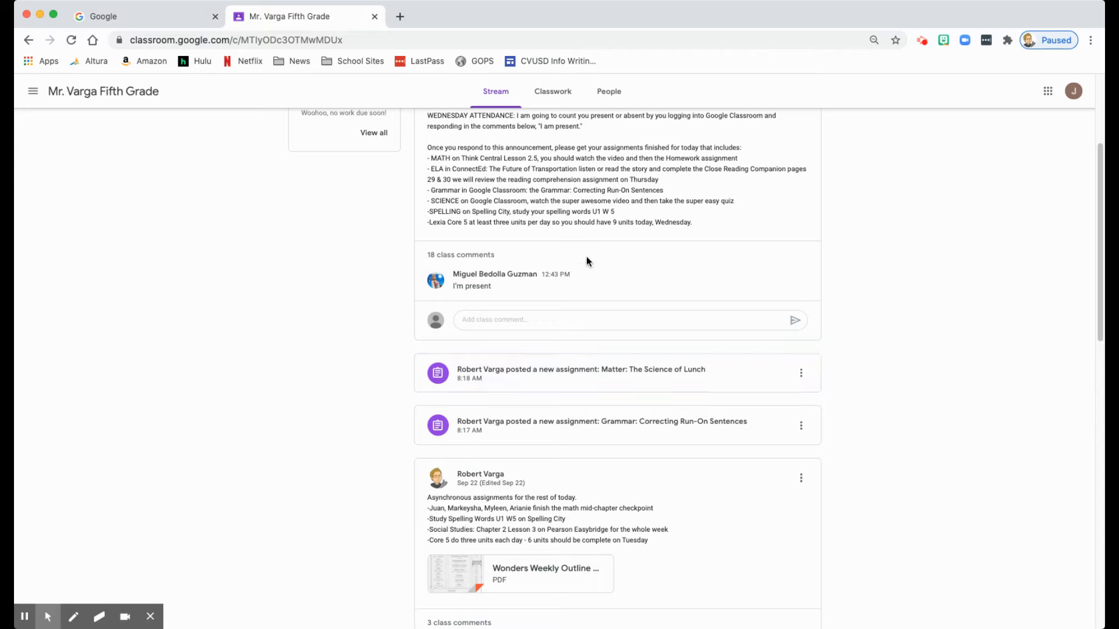
scroll("down", 3)
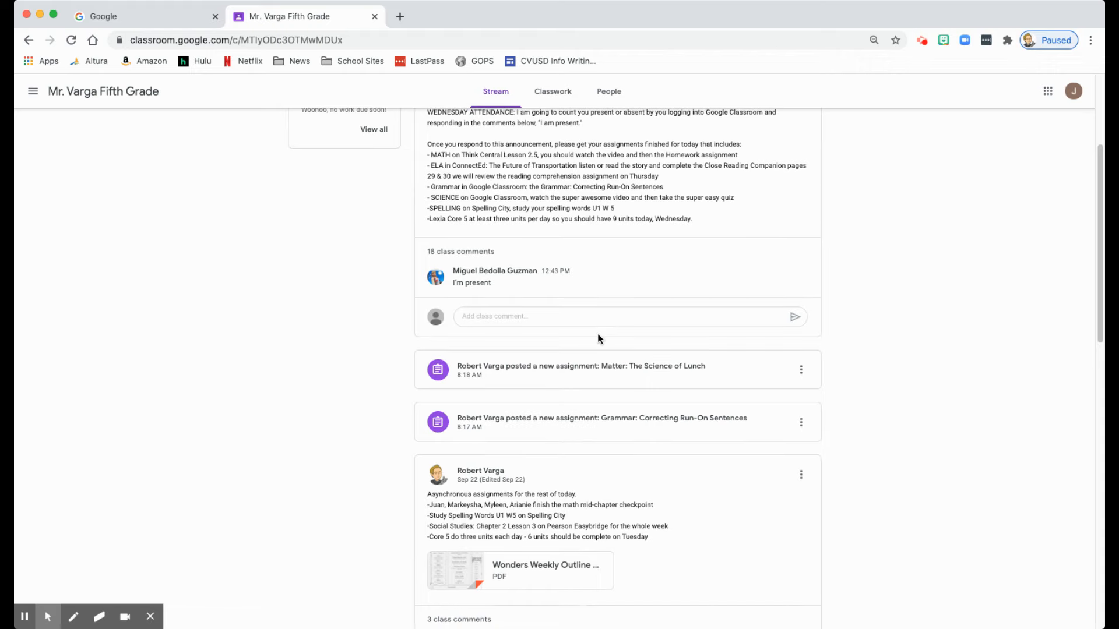
scroll("down", 3)
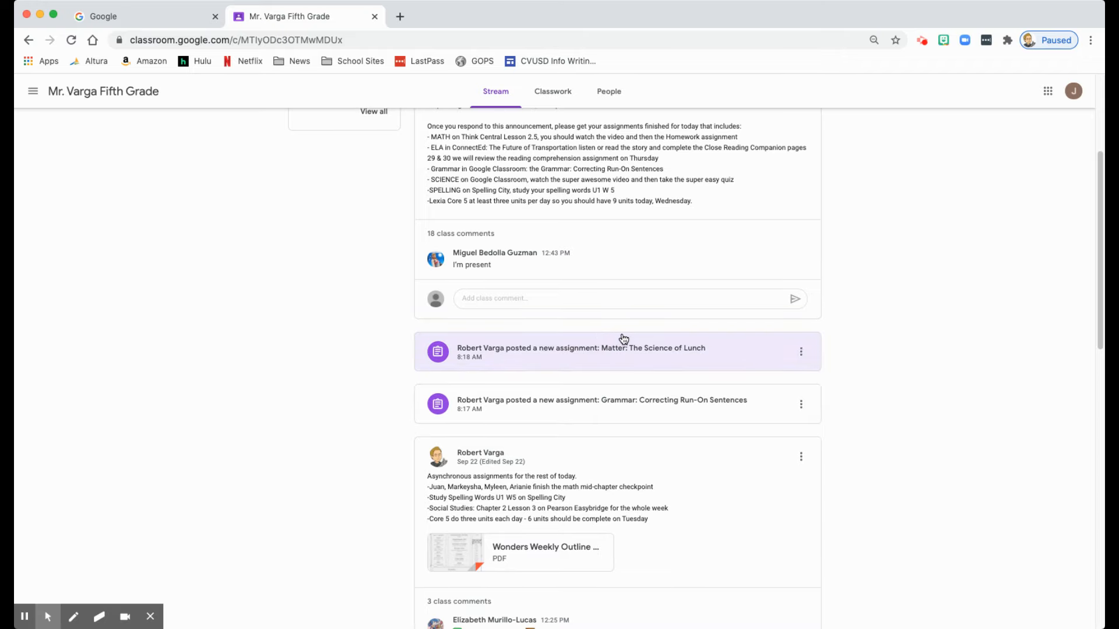
mouse_move(627, 337)
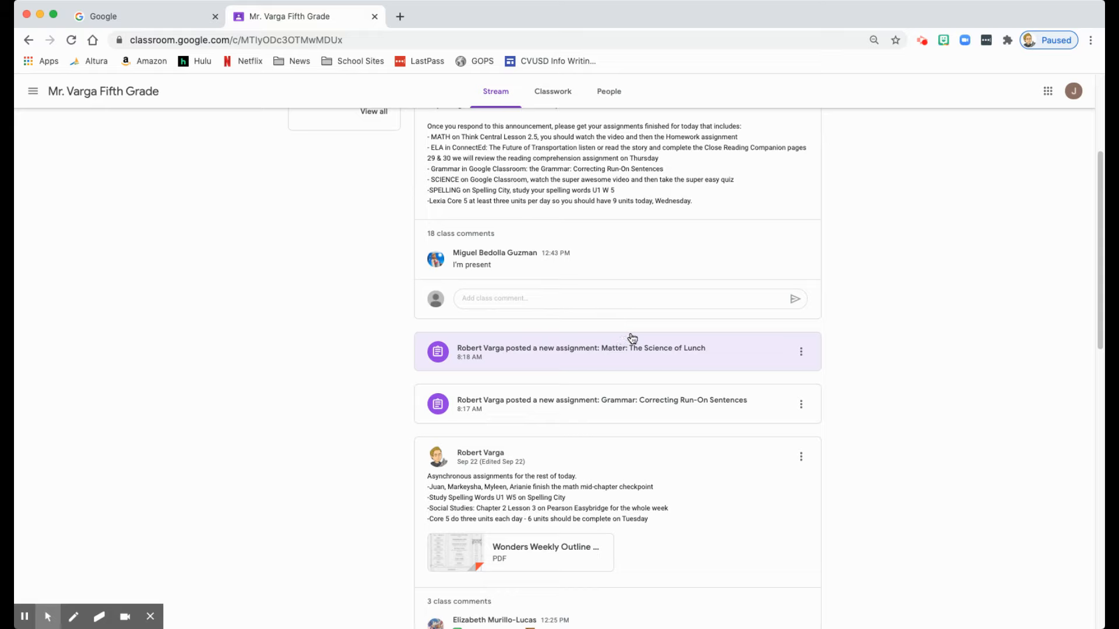
mouse_move(717, 440)
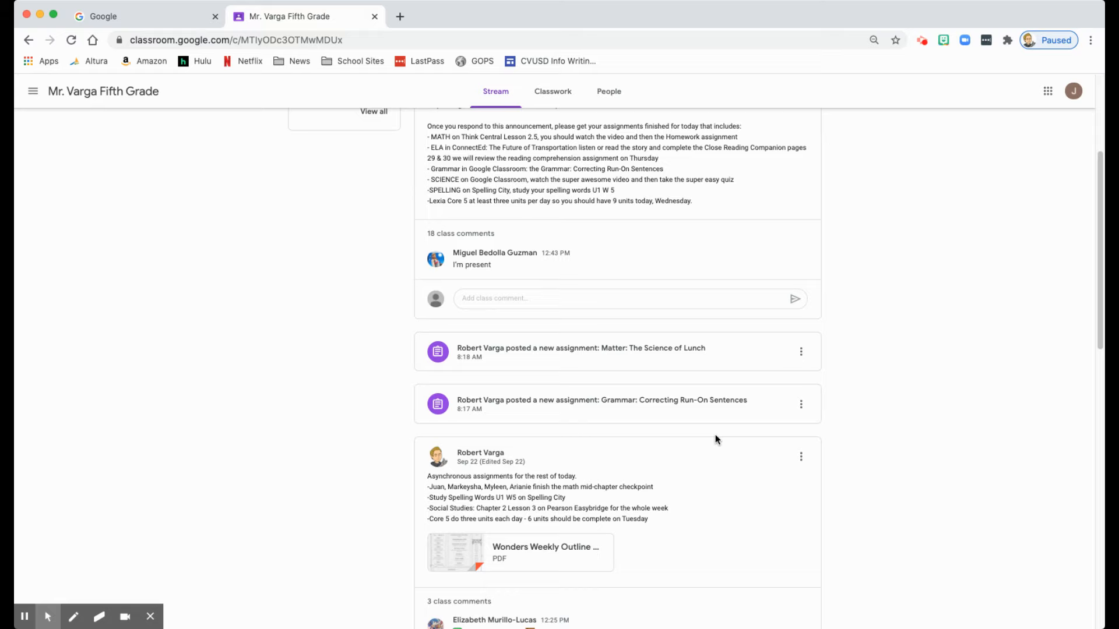
mouse_move(756, 427)
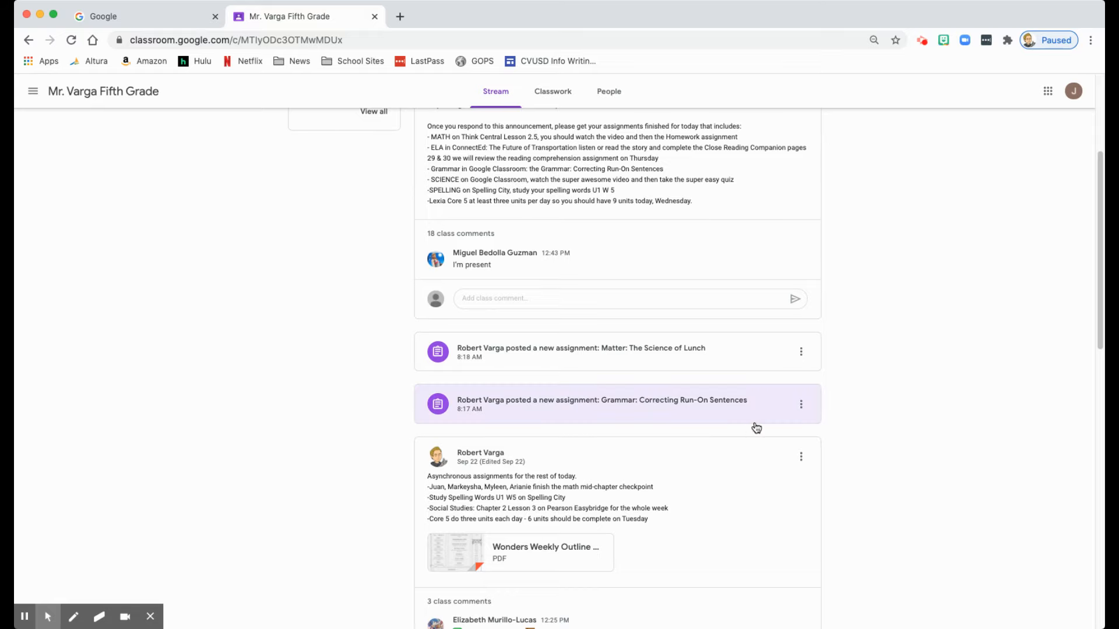
mouse_move(840, 396)
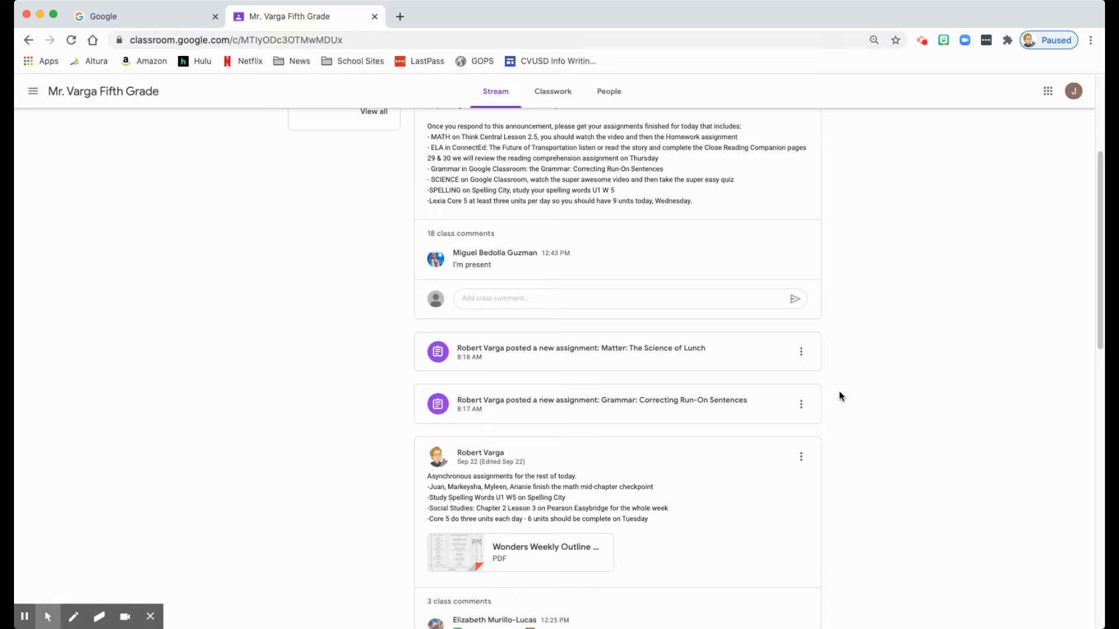
mouse_move(764, 572)
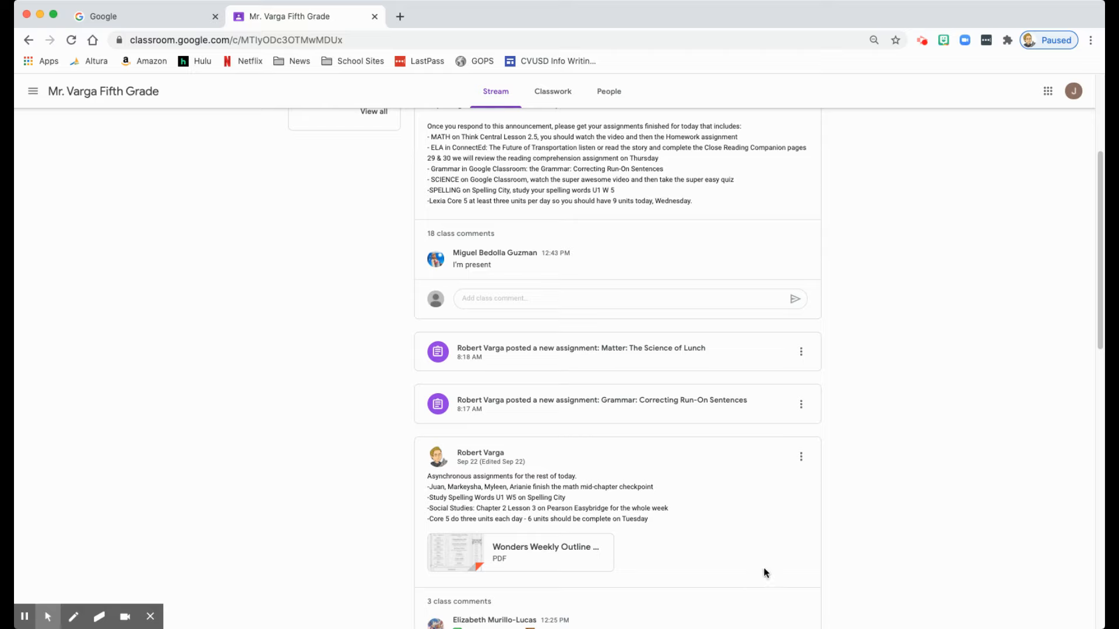
mouse_move(768, 587)
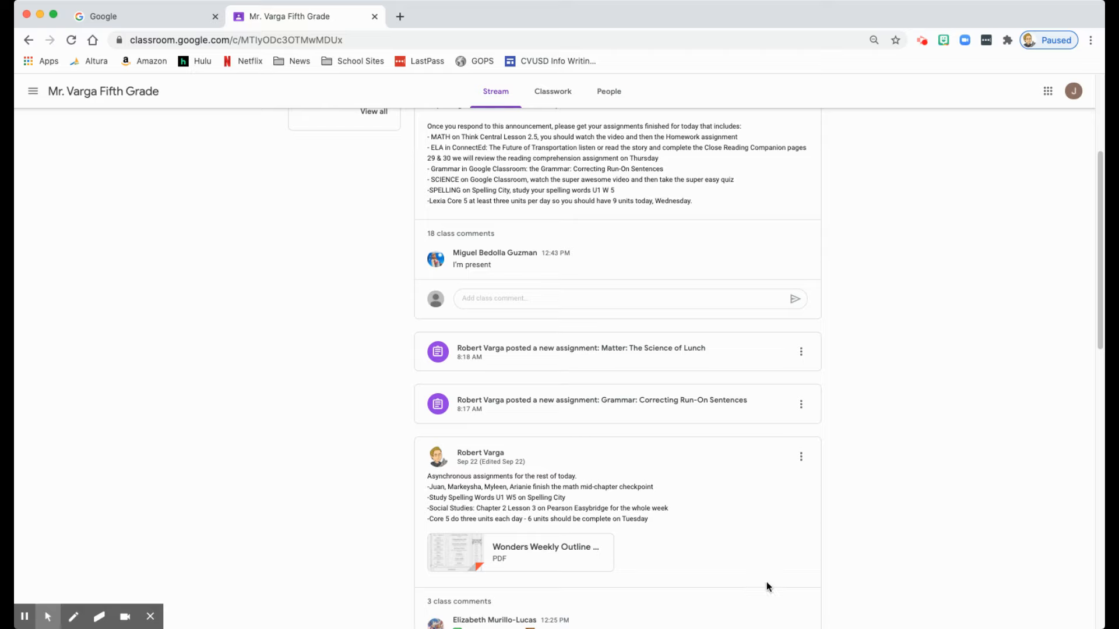